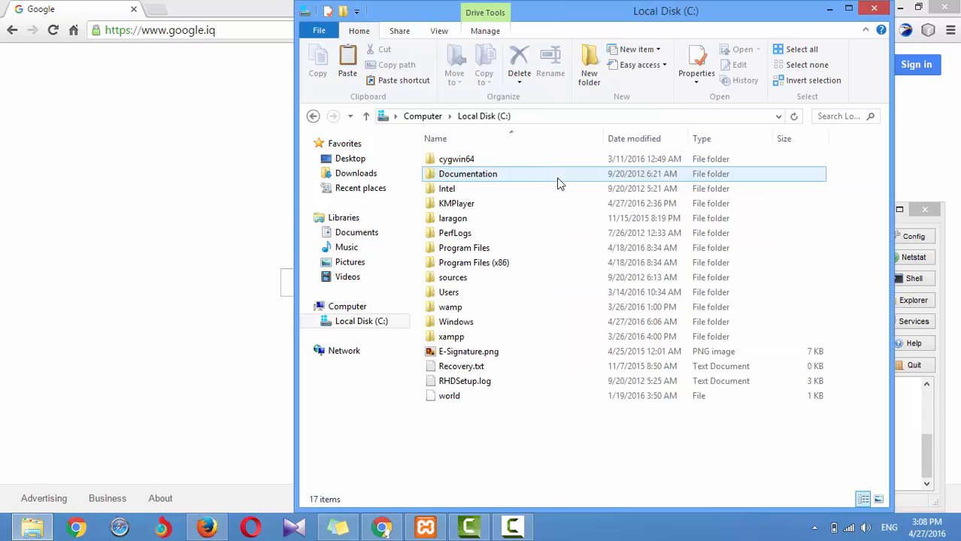
# Step: Create a new folder named ajax_training inside C:\xampp\htdocs
pyautogui.doubleClick(452, 337)
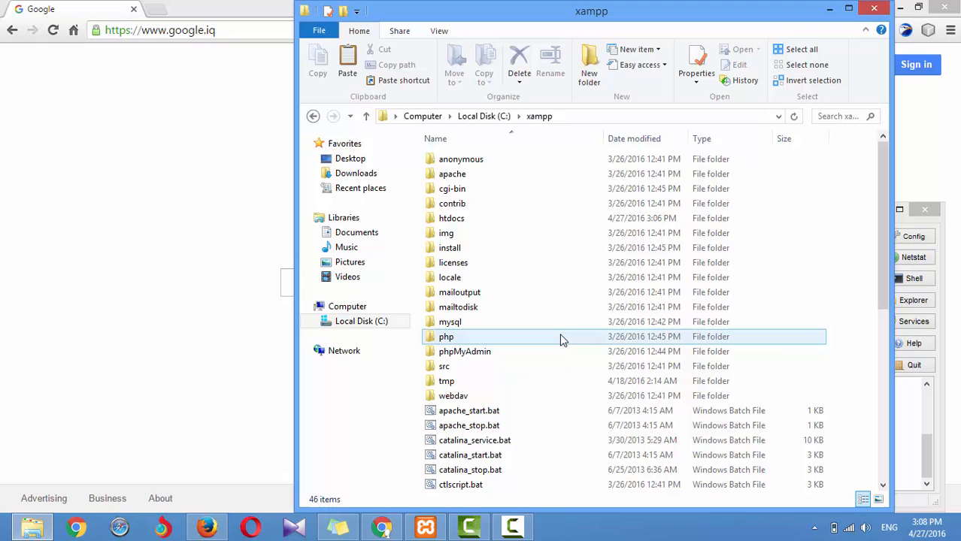
pyautogui.click(451, 218)
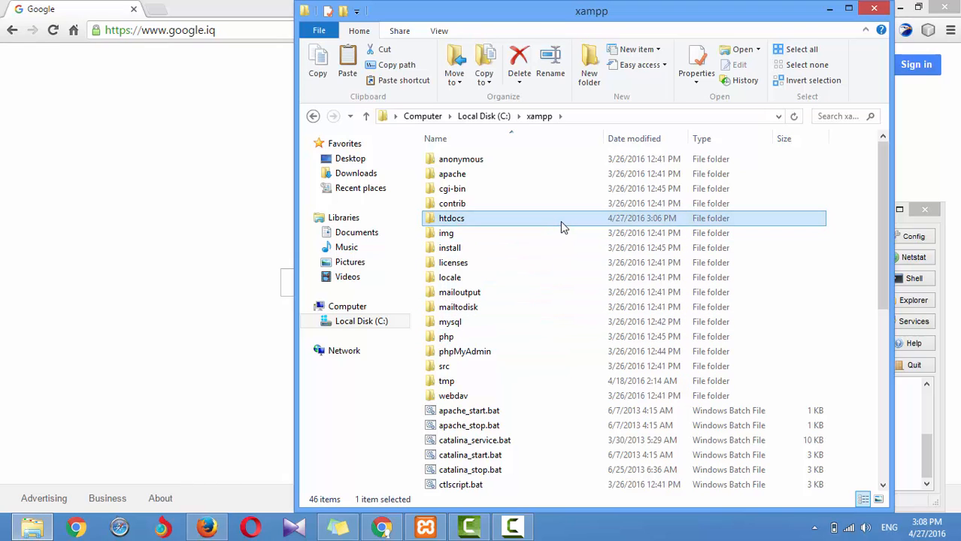
pyautogui.doubleClick(451, 218)
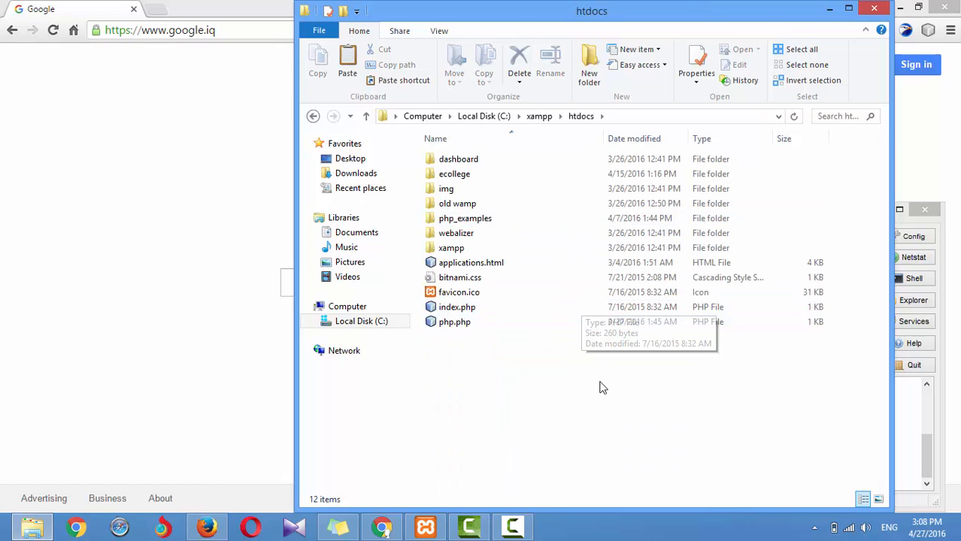
pyautogui.rightClick(607, 388)
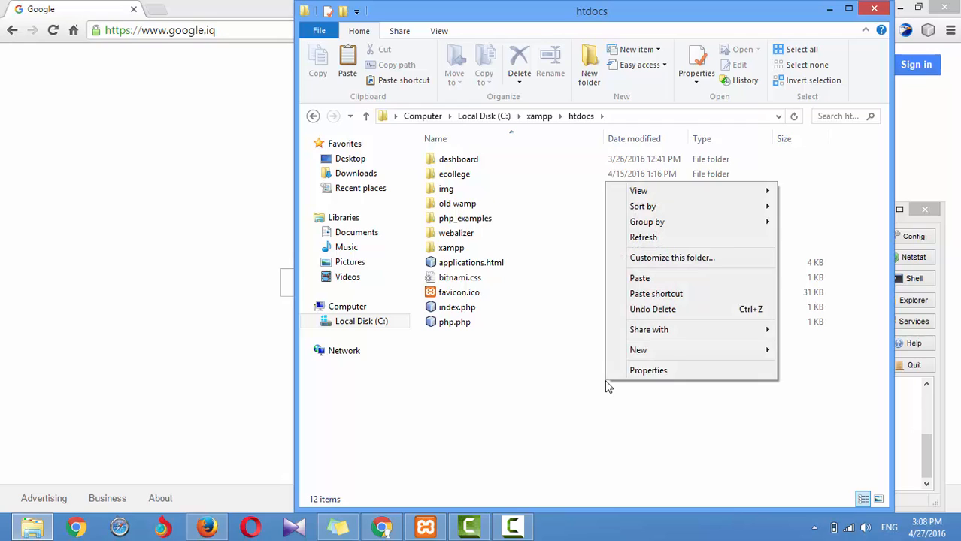
pyautogui.click(637, 349)
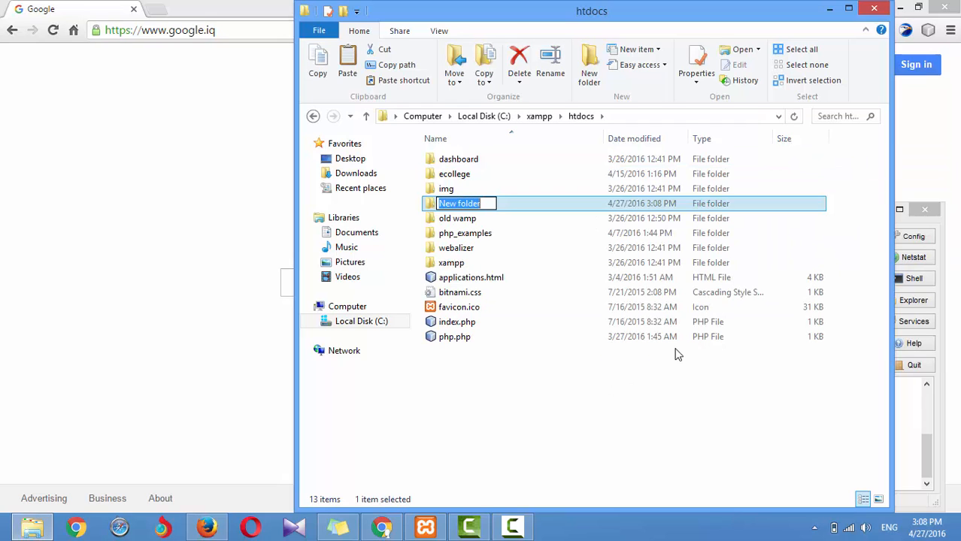
pyautogui.write('ajax_training')
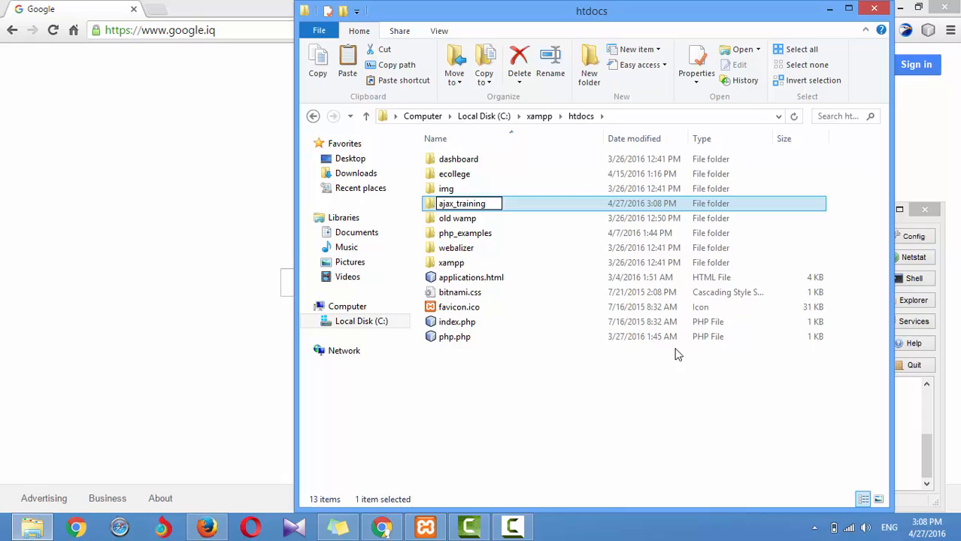
# Step: Inside ajax_training, create the empty index.html, script.js and data.txt text files
pyautogui.doubleClick(461, 203)
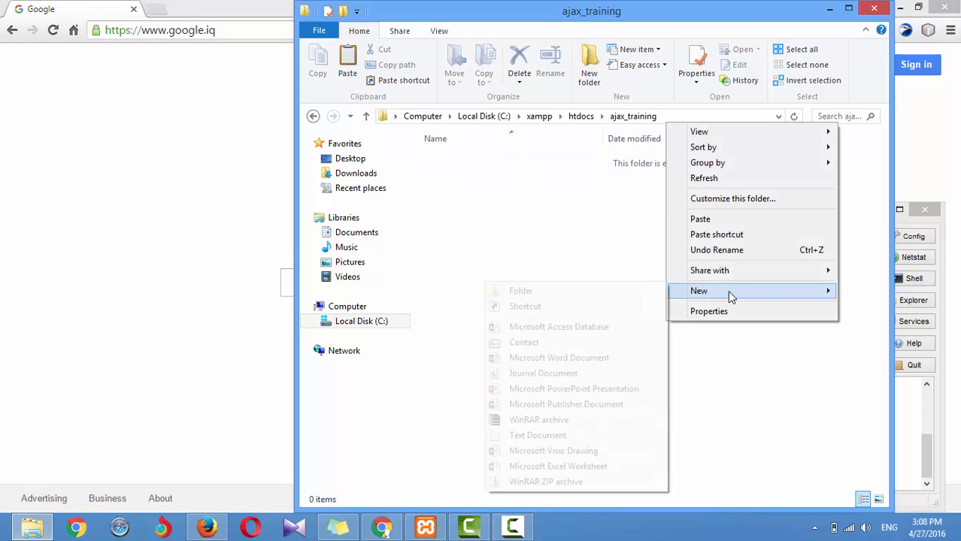
pyautogui.click(538, 436)
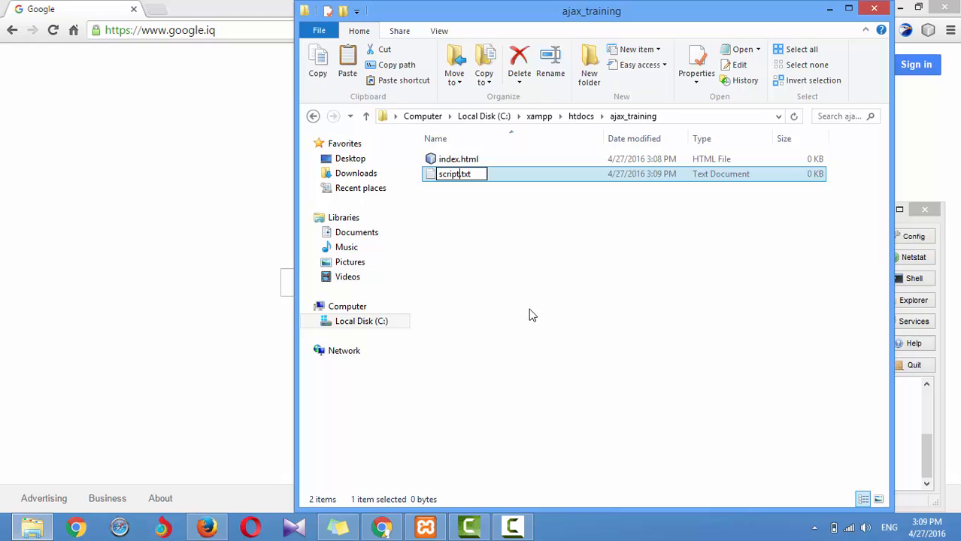
pyautogui.rightClick(532, 314)
pyautogui.write('data.txt')
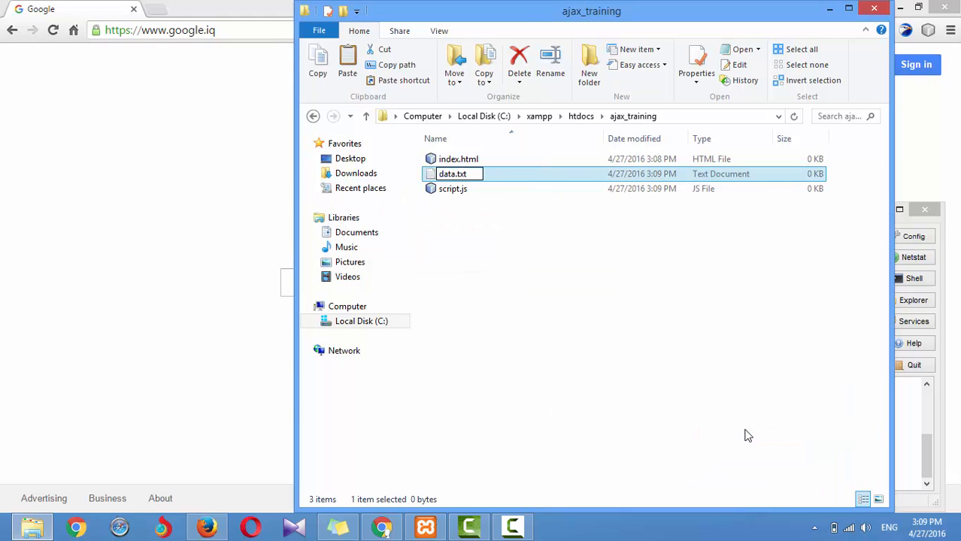
# Step: Open data.txt in Notepad and enter the text Hello World!
pyautogui.doubleClick(451, 174)
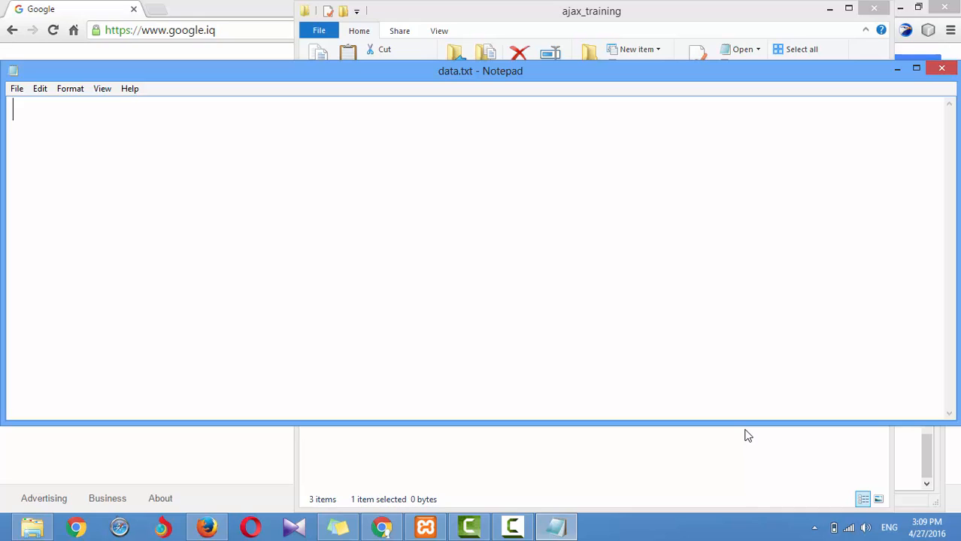
pyautogui.write('Hello W')
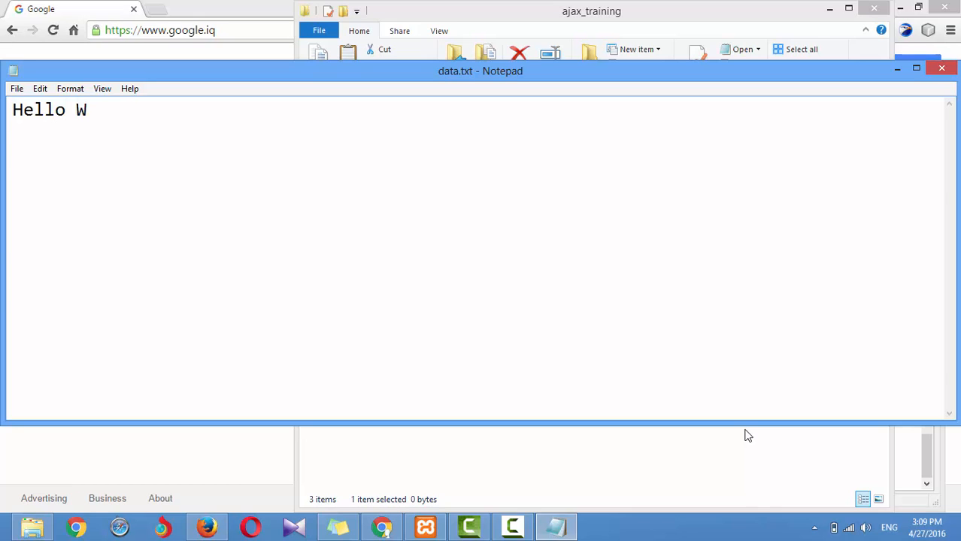
pyautogui.write('orld!')
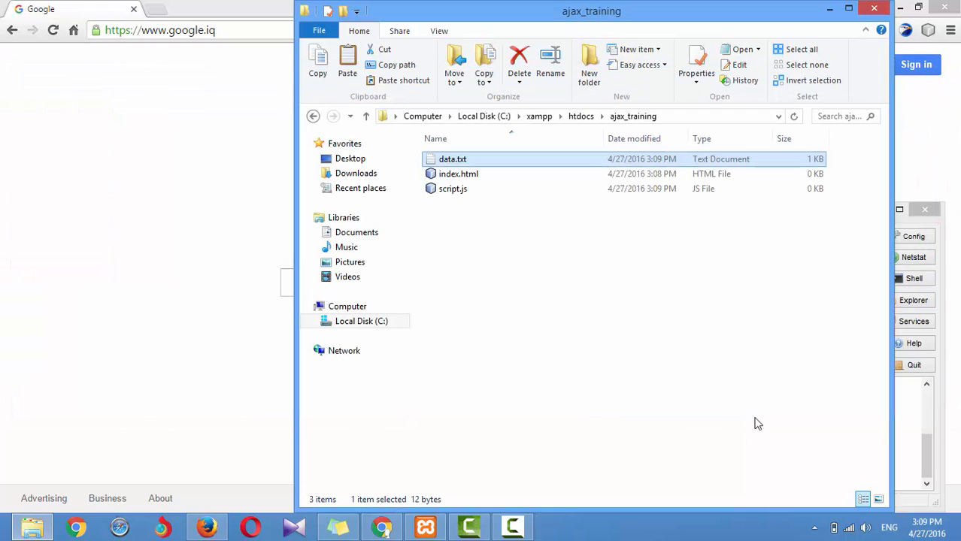
# Step: Add a <body> block below the head of index.html in the NetBeans editor
pyautogui.click(555, 526)
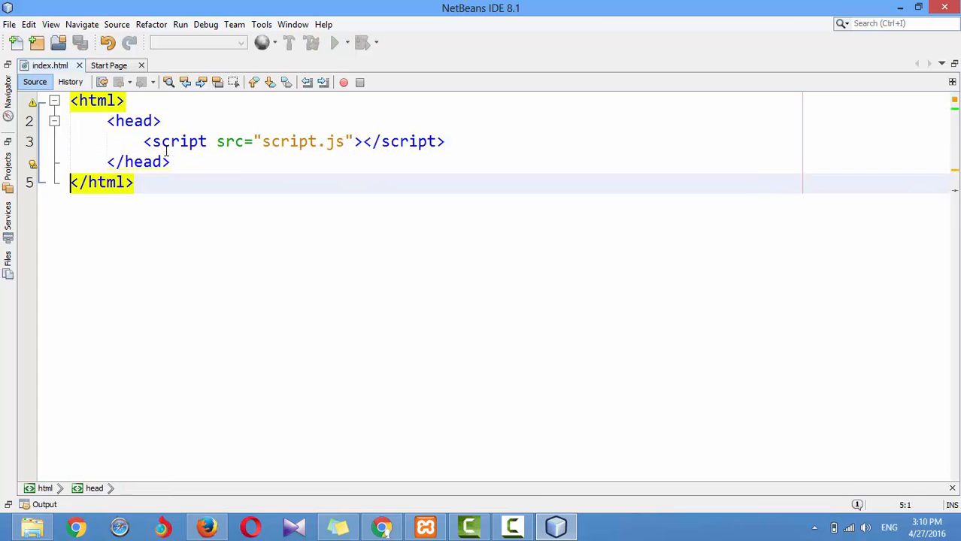
pyautogui.write('<body>')
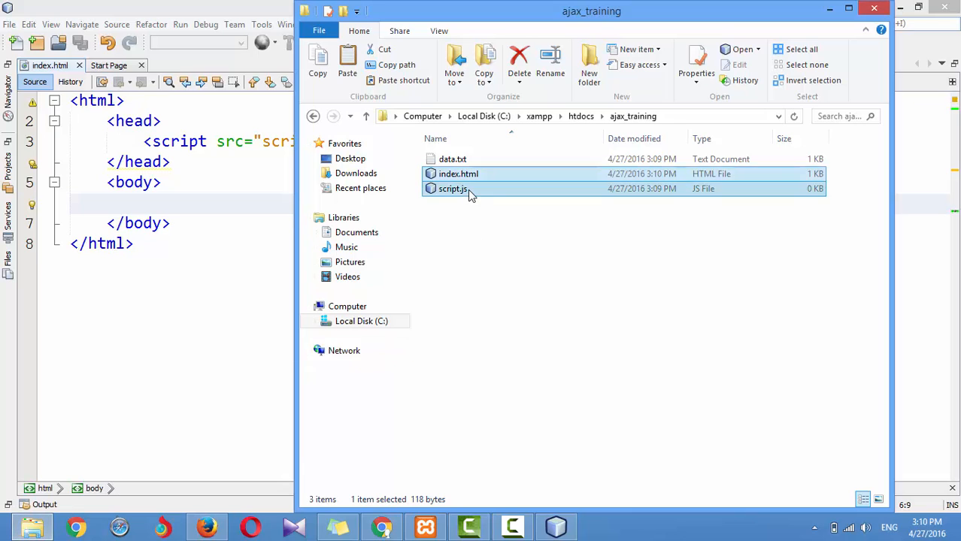
# Step: In script.js, declare var request = new XMLHttpRequest(); on line 1
pyautogui.doubleClick(451, 189)
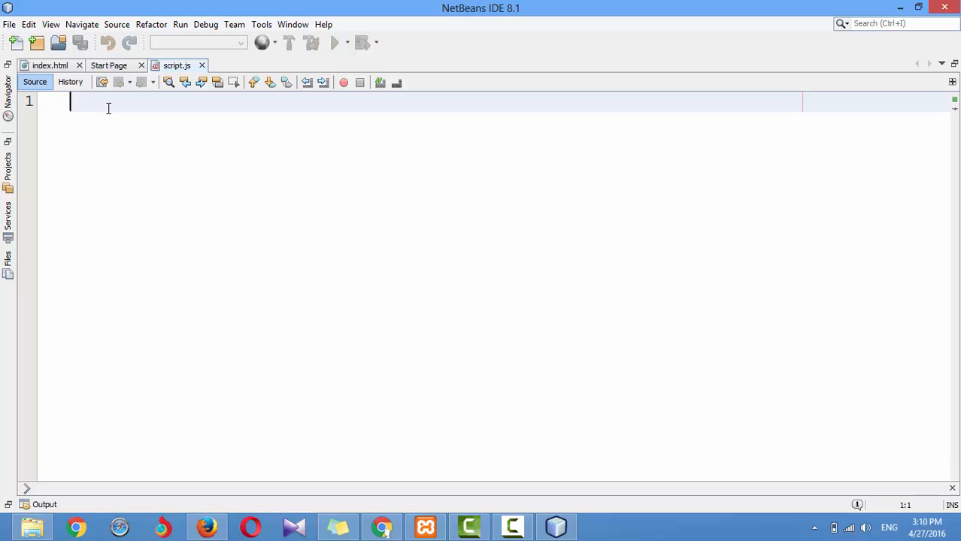
pyautogui.write('va')
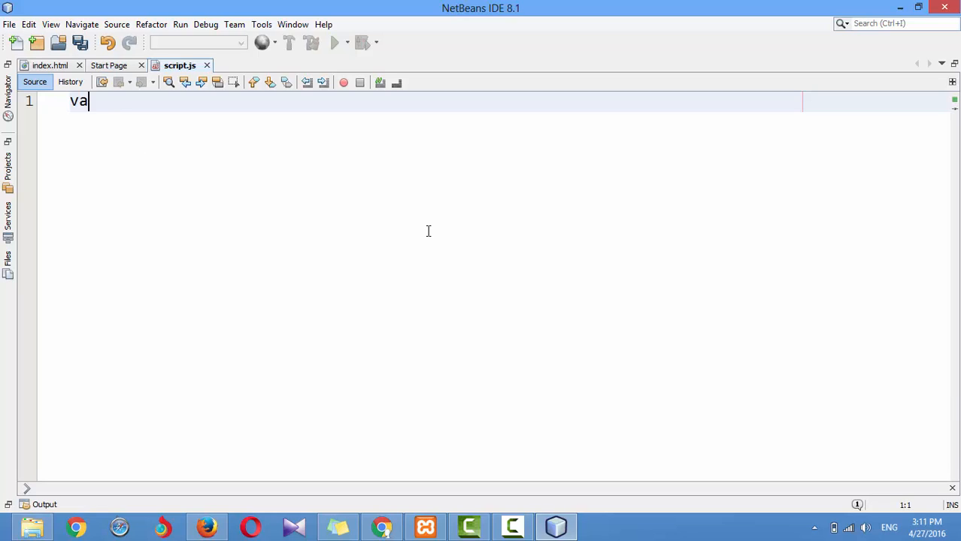
pyautogui.write('r request')
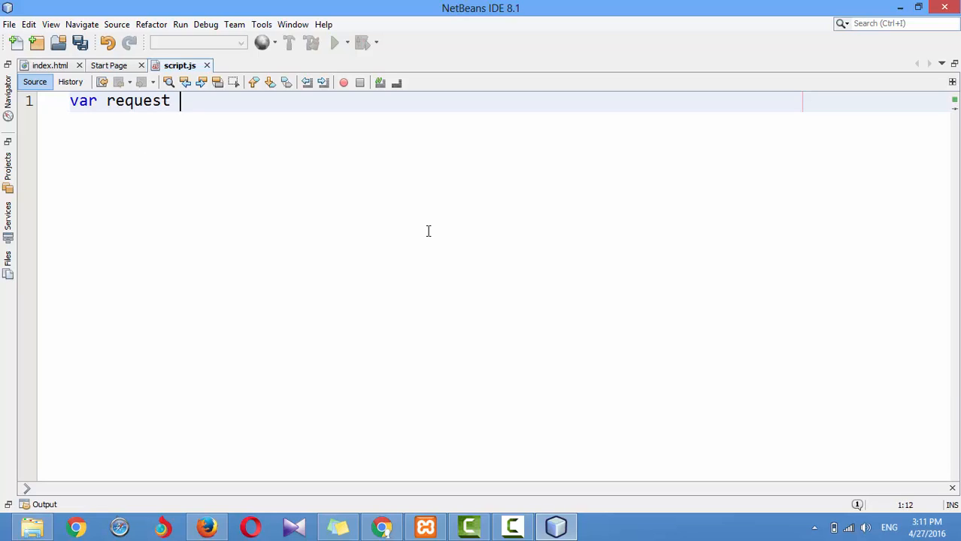
pyautogui.write('= new')
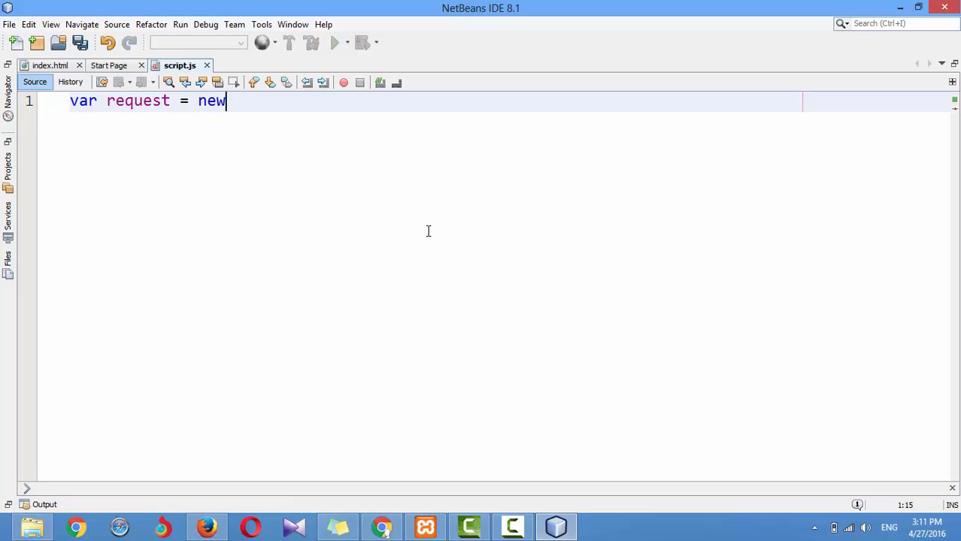
pyautogui.write('XMLHttpR')
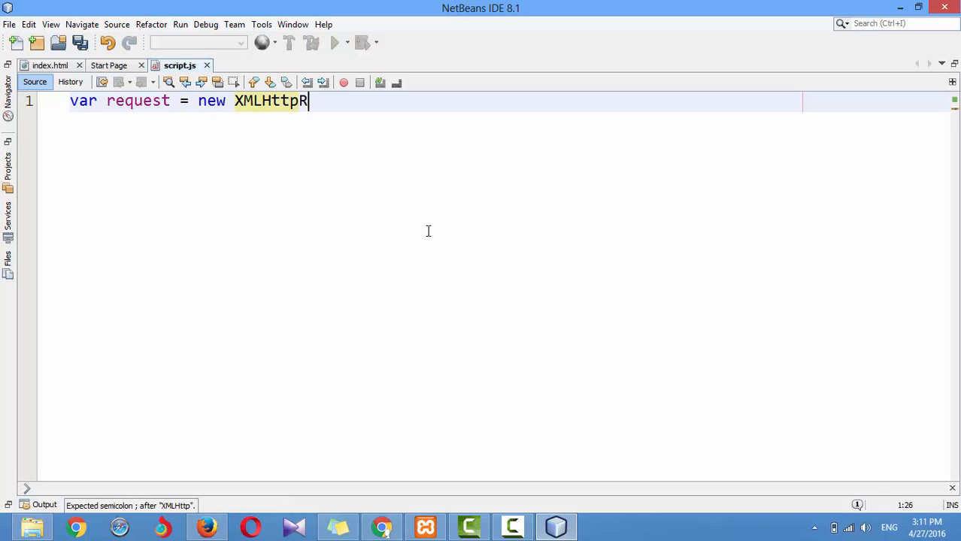
pyautogui.write('equest();')
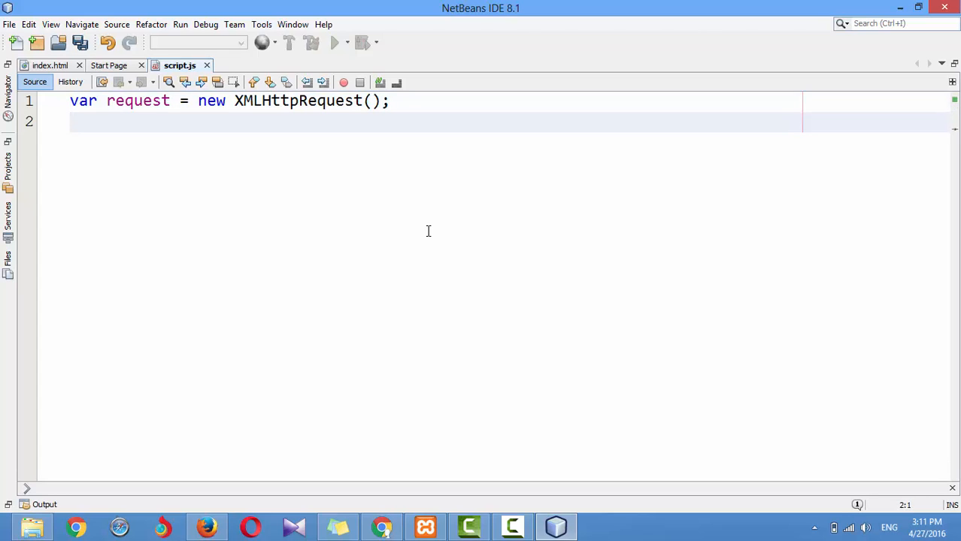
# Step: Begin line 2 with request.open('GET','data.txt', naming the method and target file
pyautogui.write('requ')
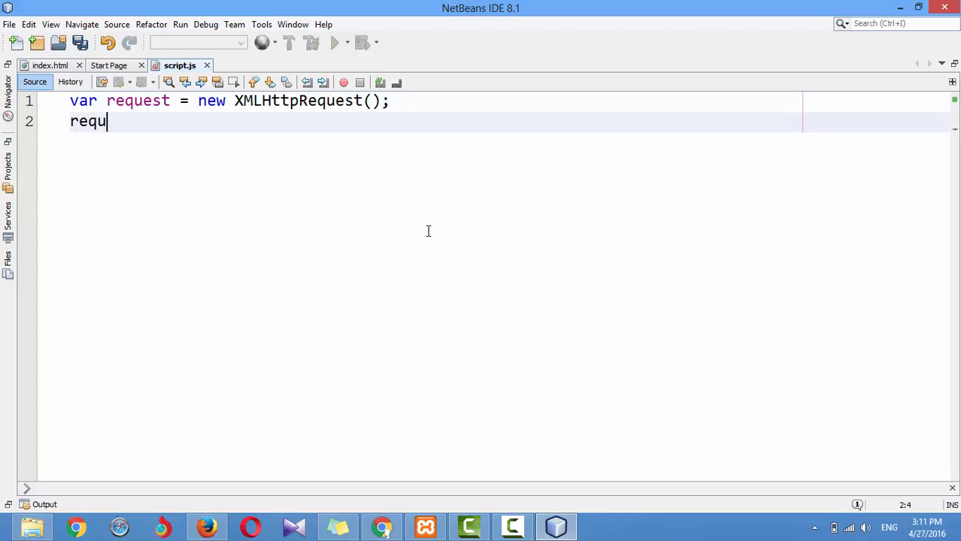
pyautogui.write('est.open(')
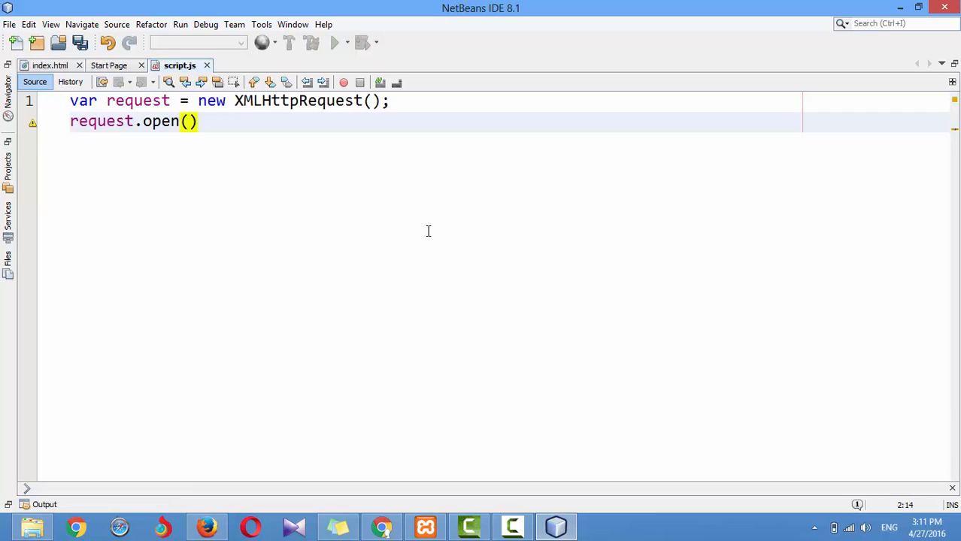
pyautogui.write("''")
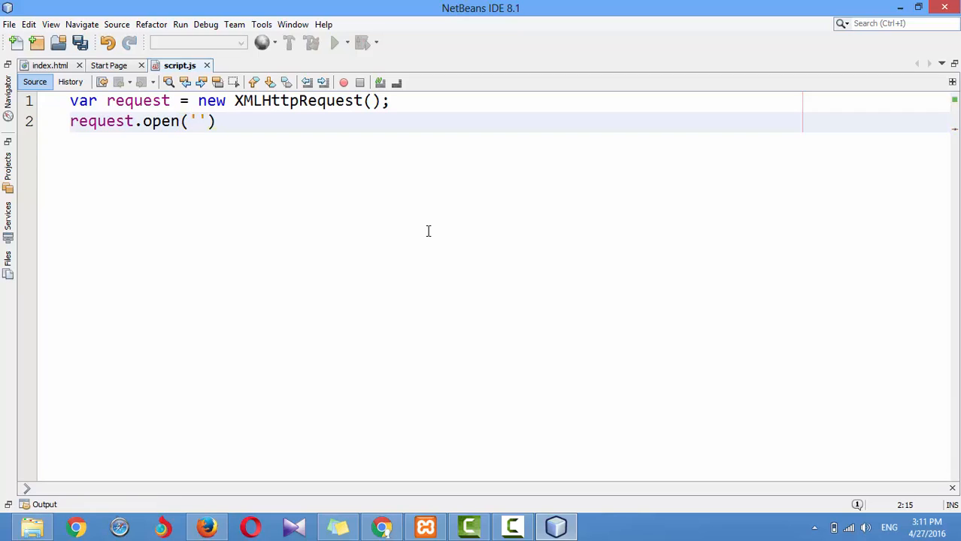
pyautogui.write("GET',")
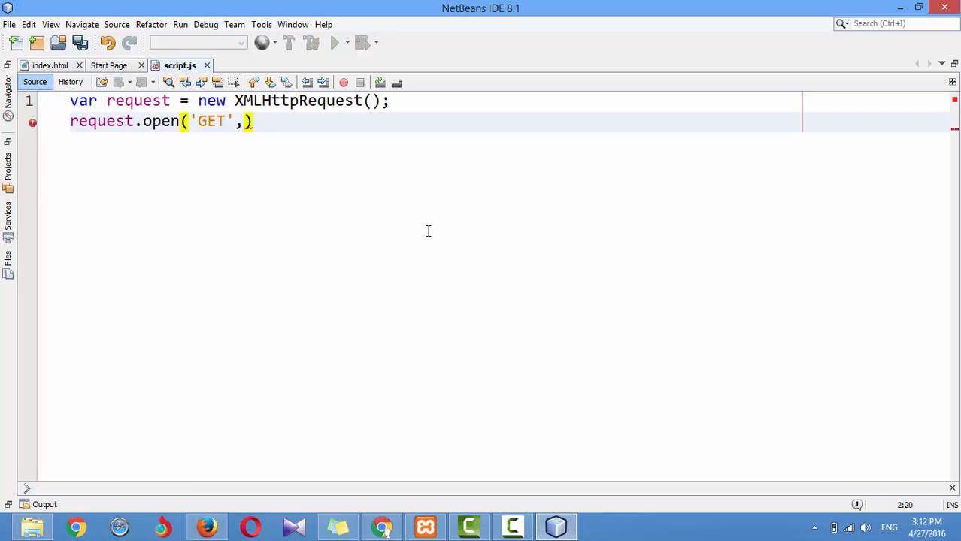
pyautogui.write("'data'")
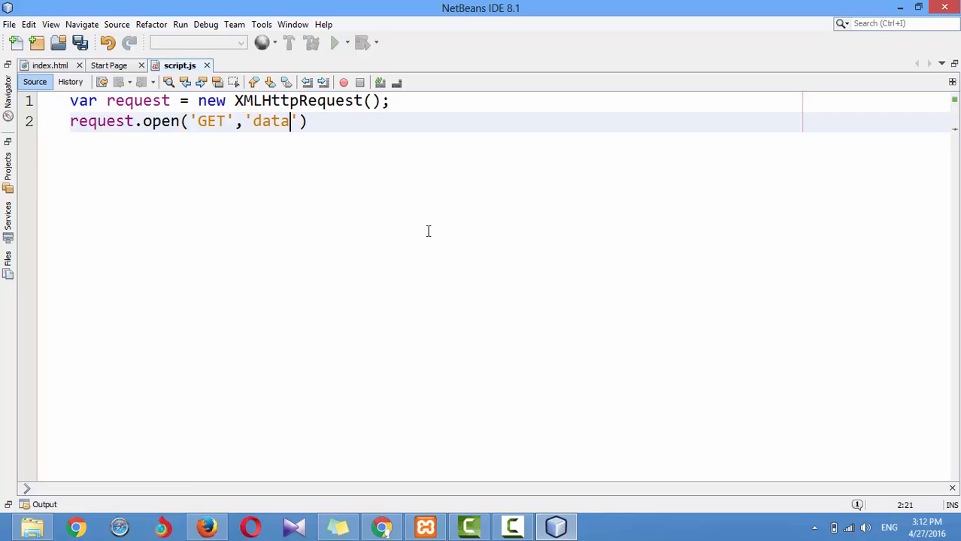
pyautogui.write('.txt')
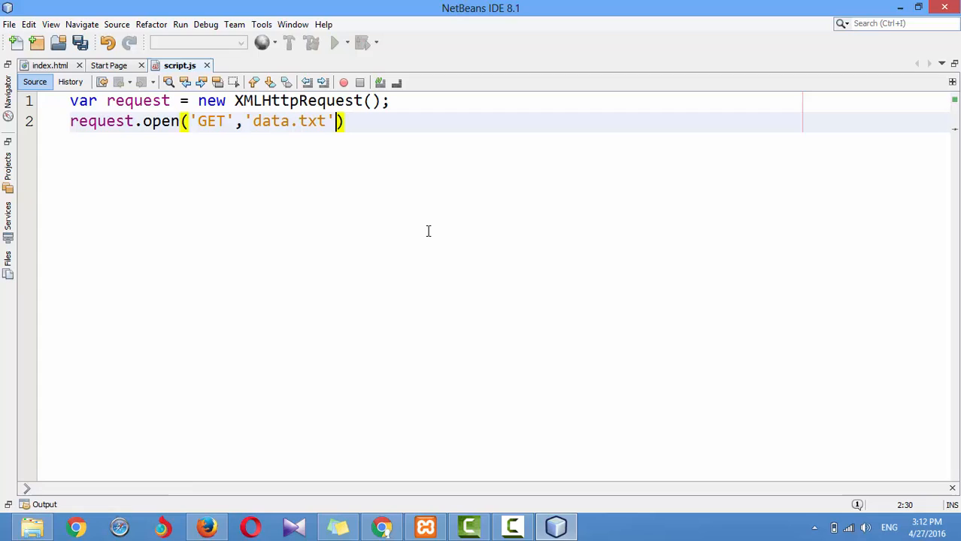
pyautogui.write(',')
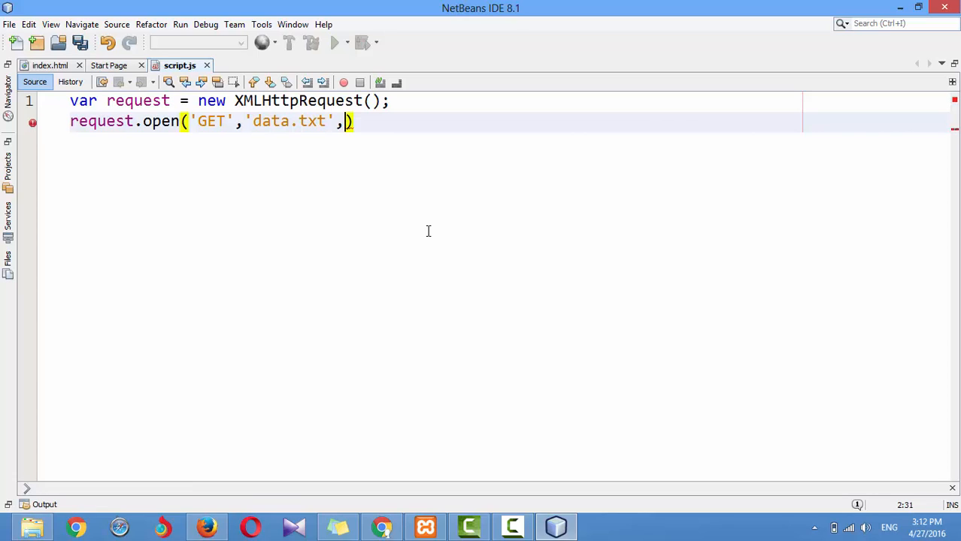
# Step: Finish the open call with false); to make the request synchronous
pyautogui.write('f')
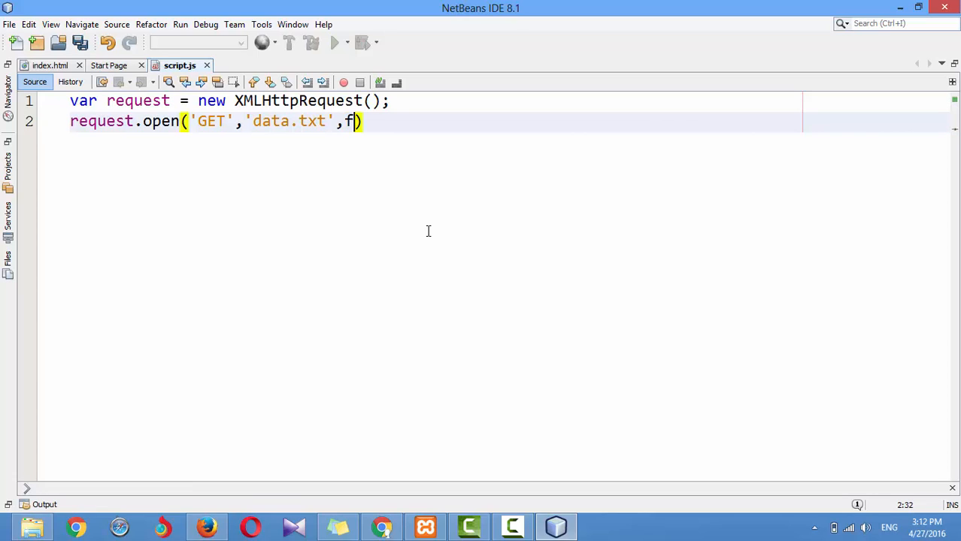
pyautogui.write('alse')
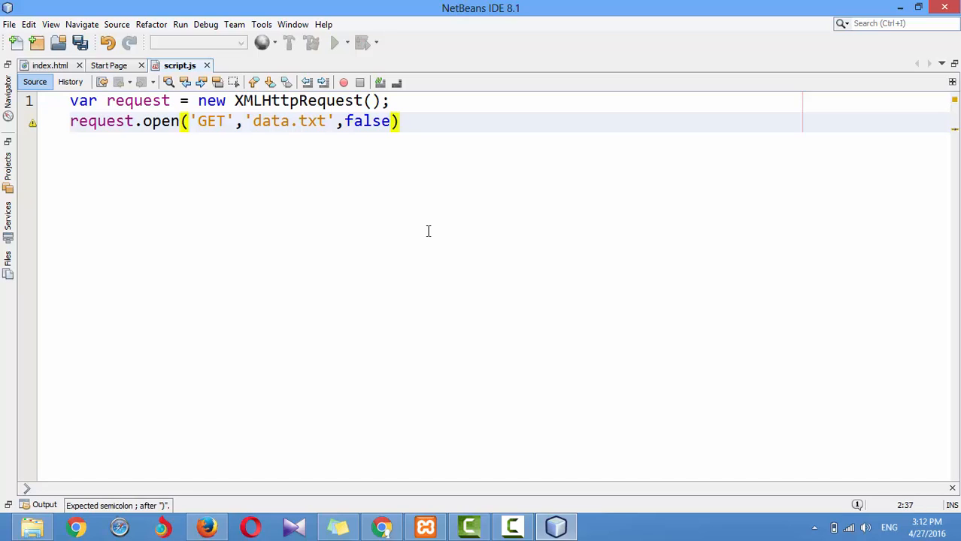
pyautogui.write(';')
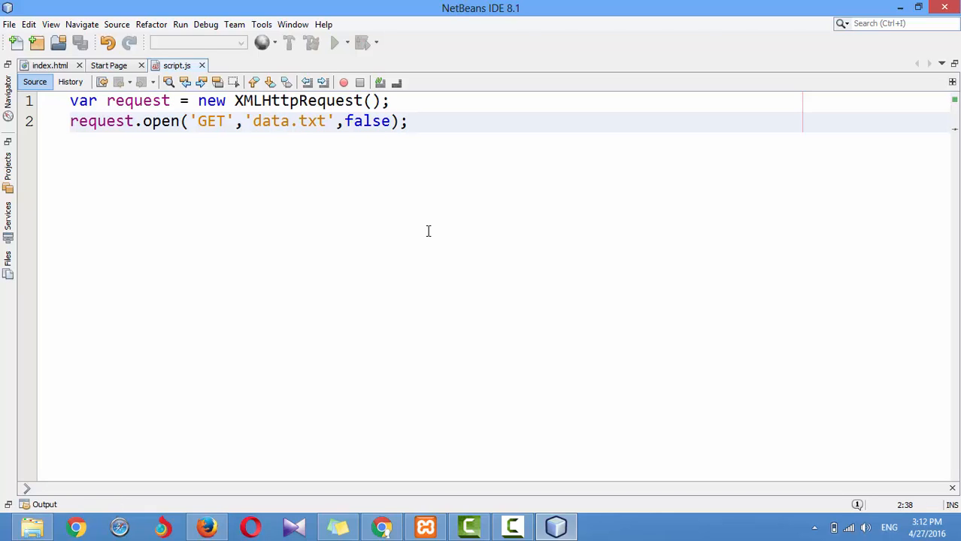
pyautogui.click(409, 120)
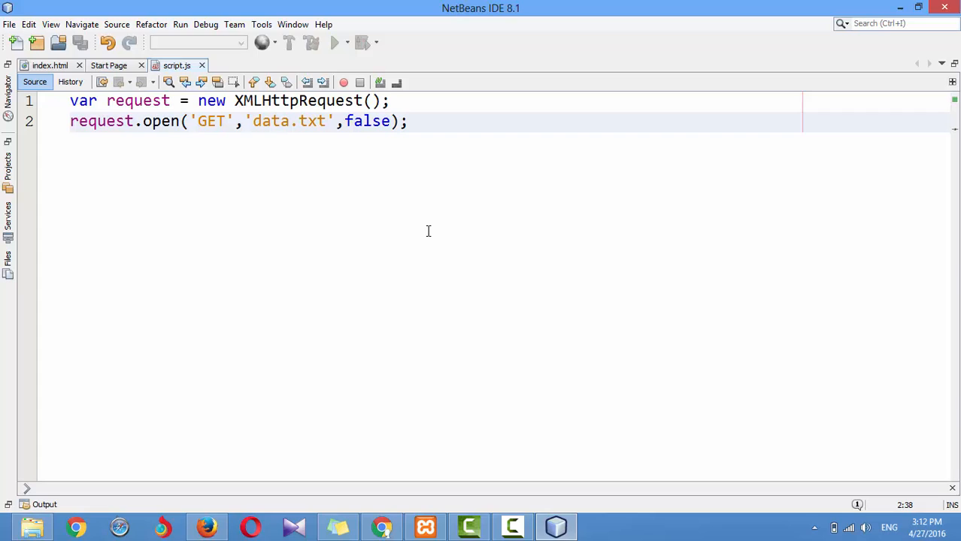
pyautogui.click(409, 120)
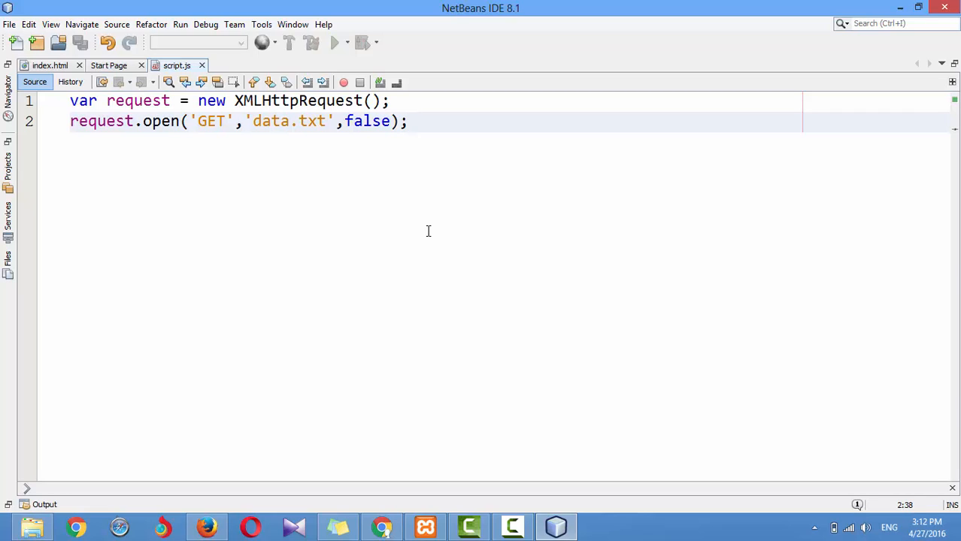
pyautogui.click(409, 120)
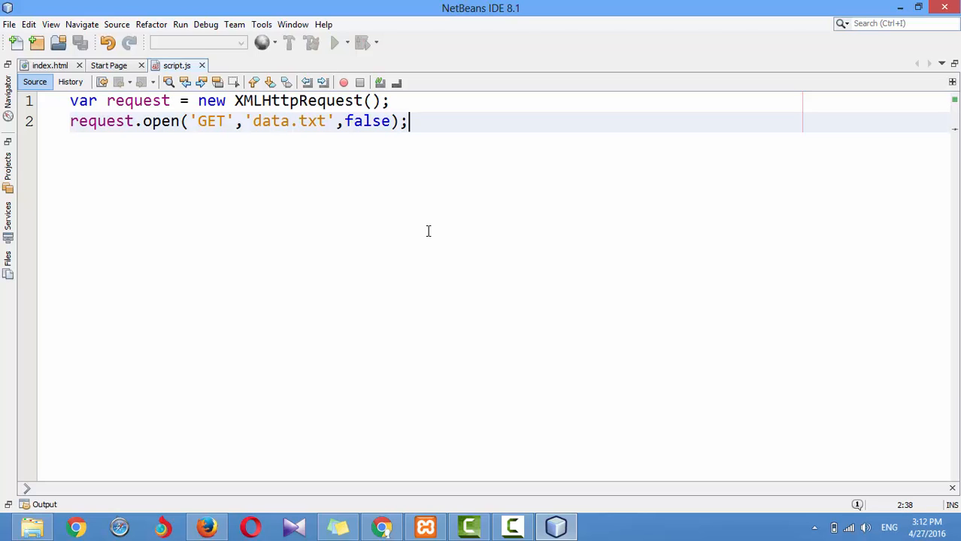
# Step: Add request.send(); followed by console.log(request); below the open call
pyautogui.write('reques')
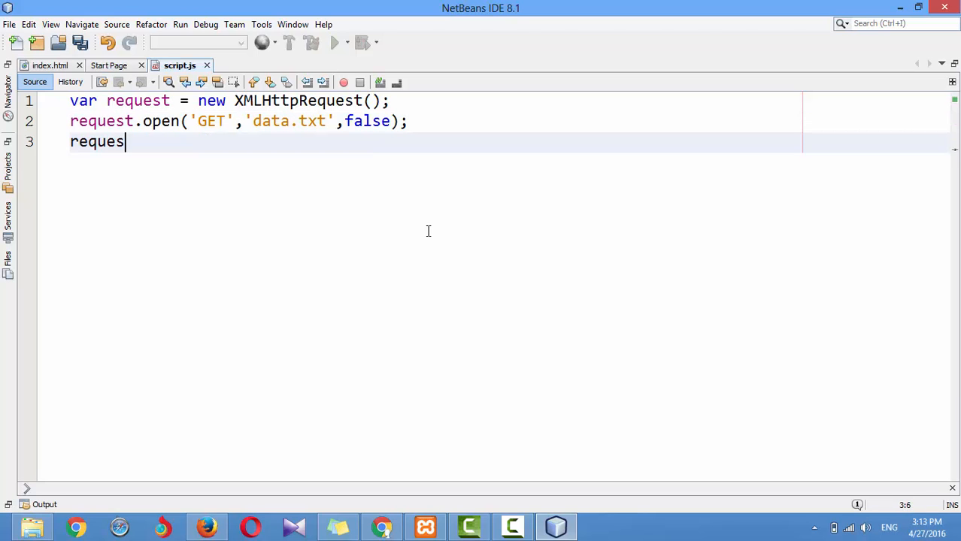
pyautogui.write('t.send()')
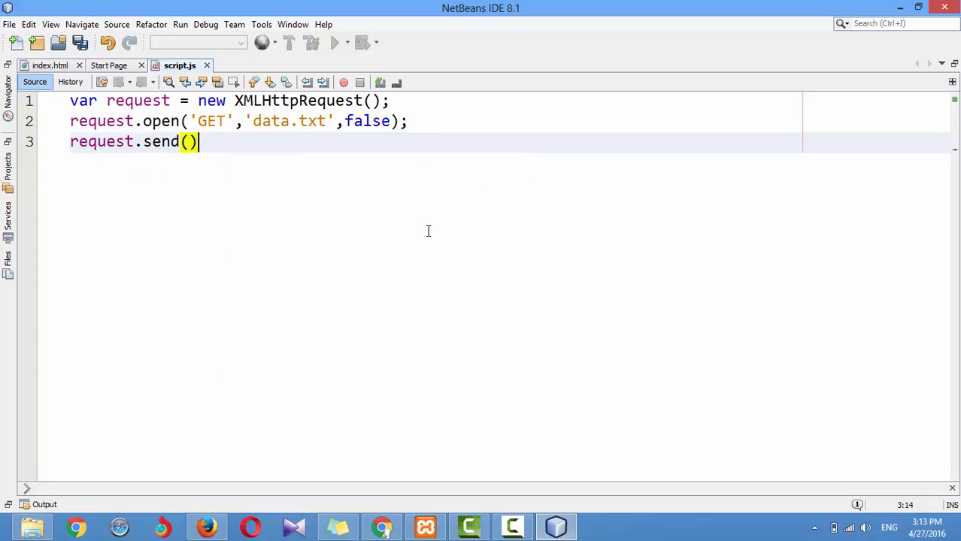
pyautogui.write(';')
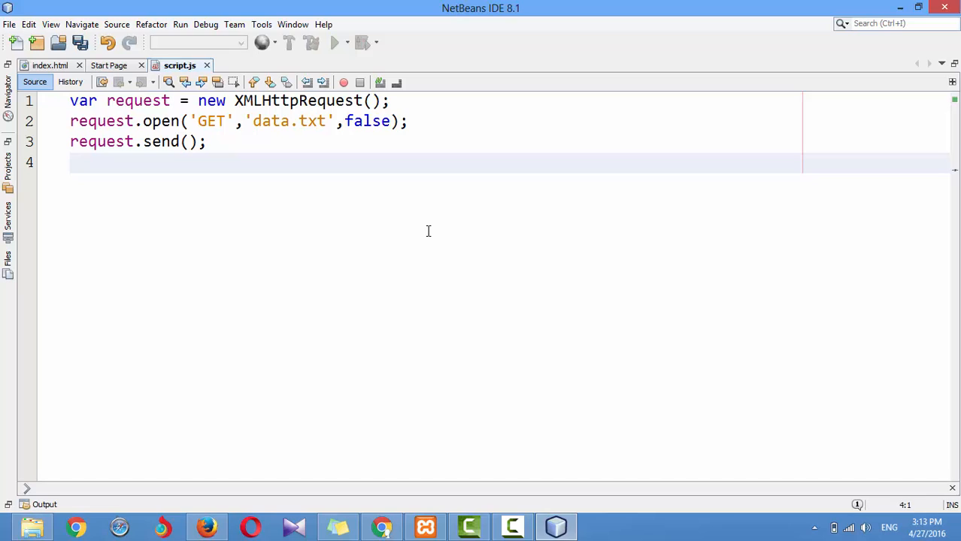
pyautogui.write('console')
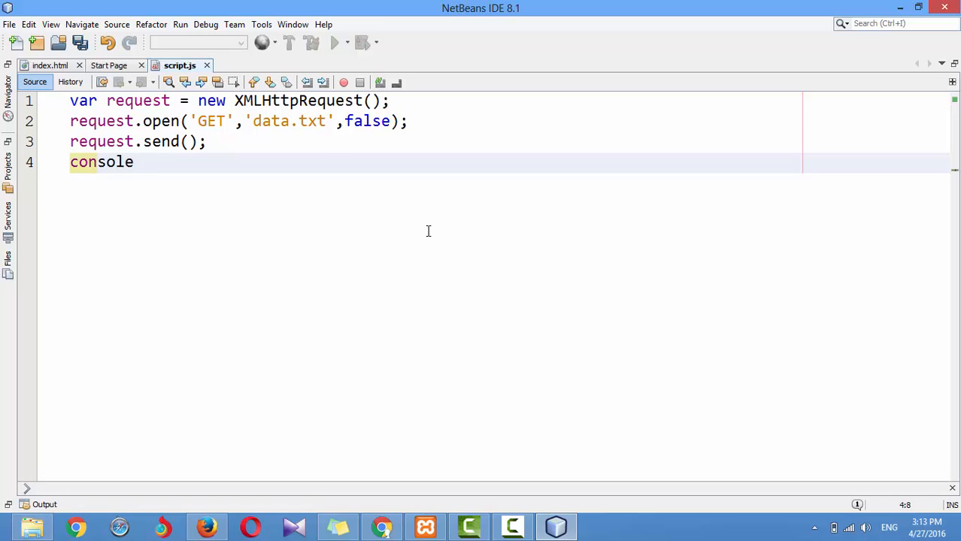
pyautogui.write('.log(')
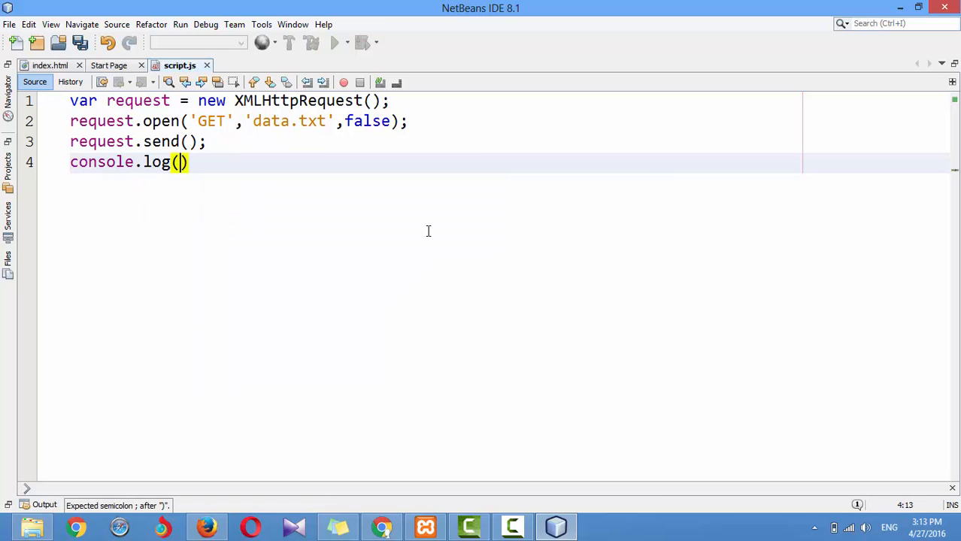
pyautogui.write('request')
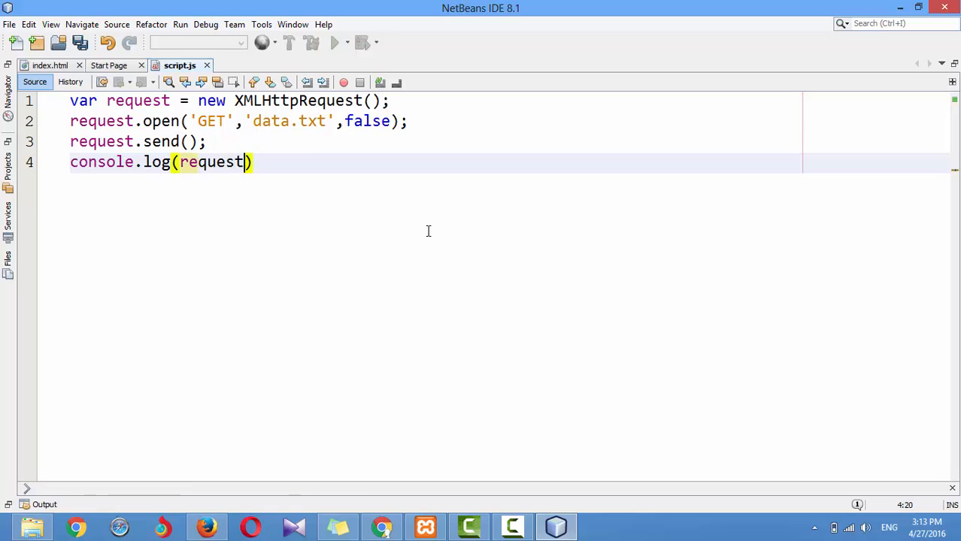
pyautogui.write(';')
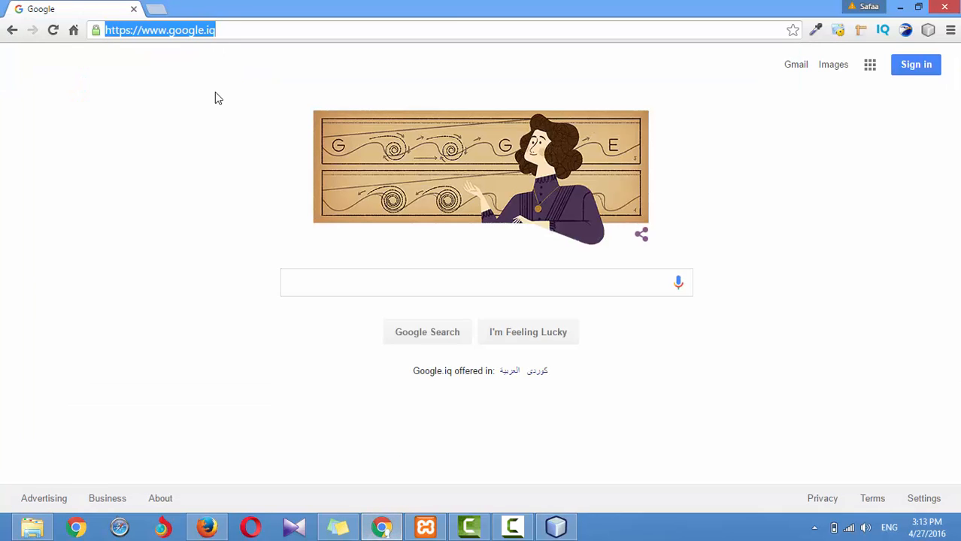
# Step: Load localhost/ajax_training in Chrome and open the developer tools via Inspect
pyautogui.write('localhost/ajax_training')
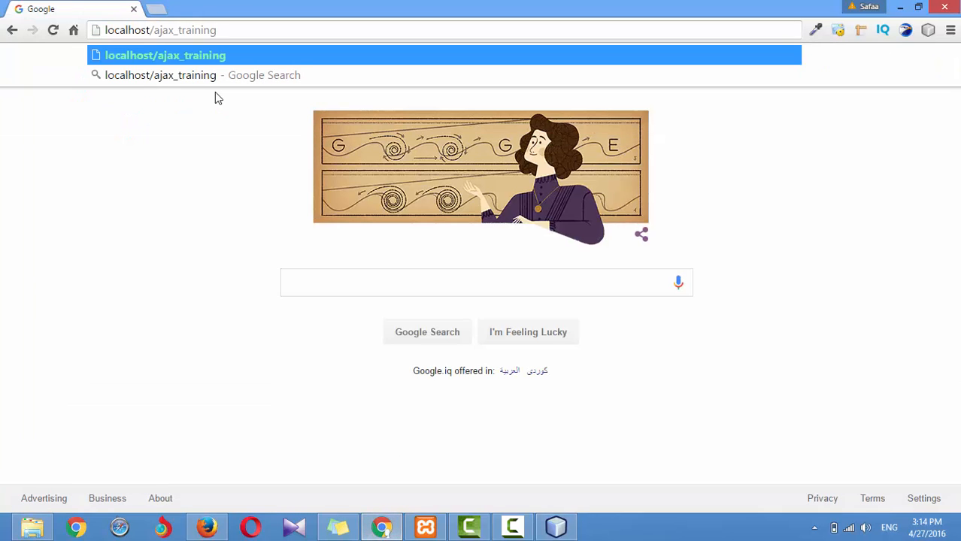
pyautogui.rightClick(219, 98)
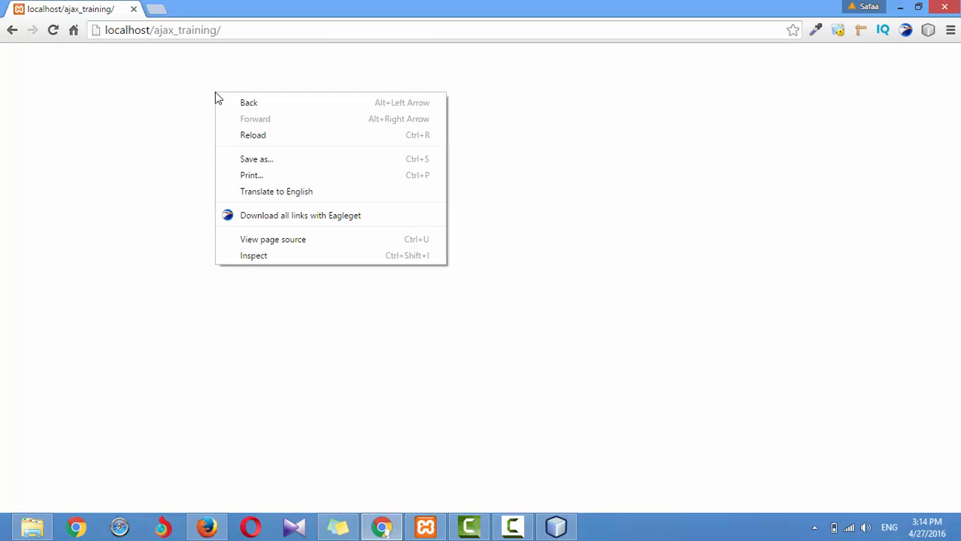
pyautogui.moveTo(331, 256)
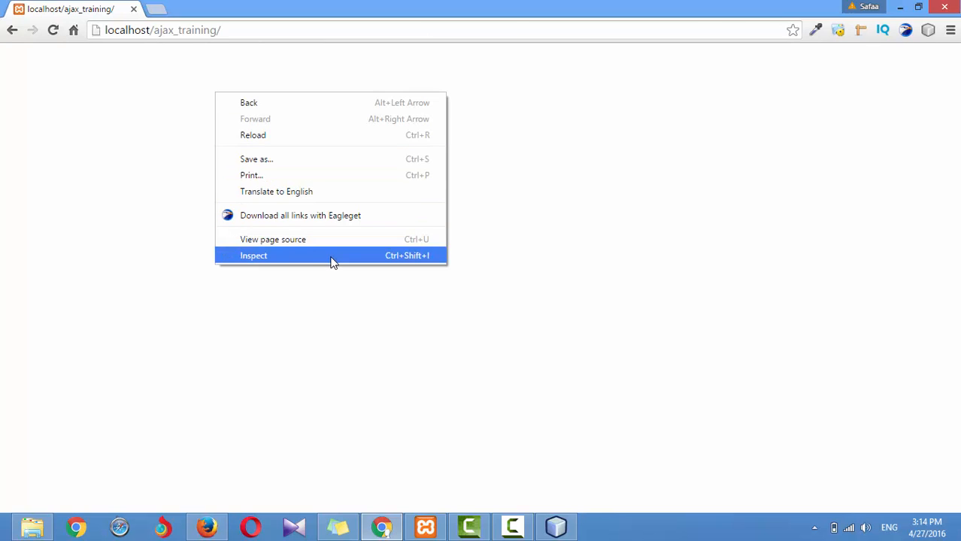
pyautogui.click(253, 256)
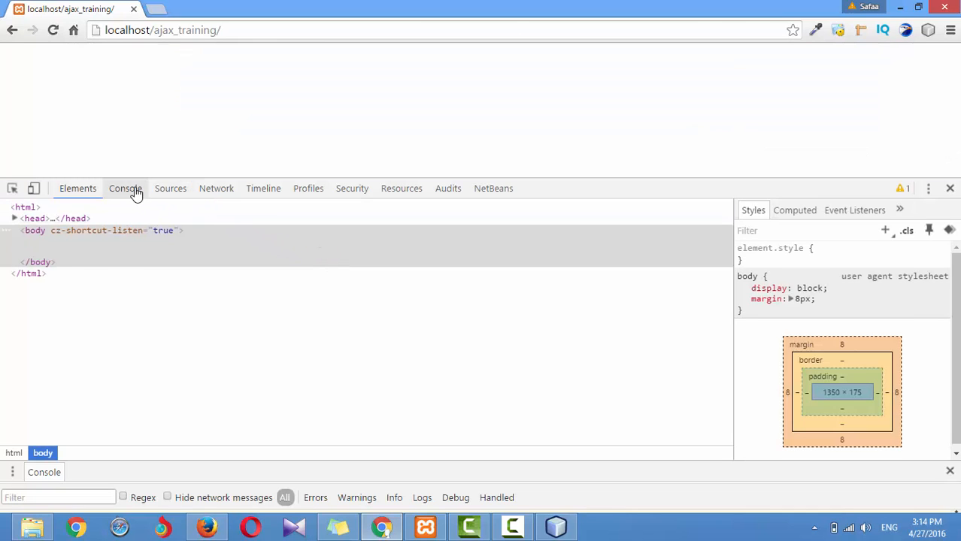
# Step: In the Console, expand the logged XMLHttpRequest to see responseText Hello World! and status 200
pyautogui.click(125, 187)
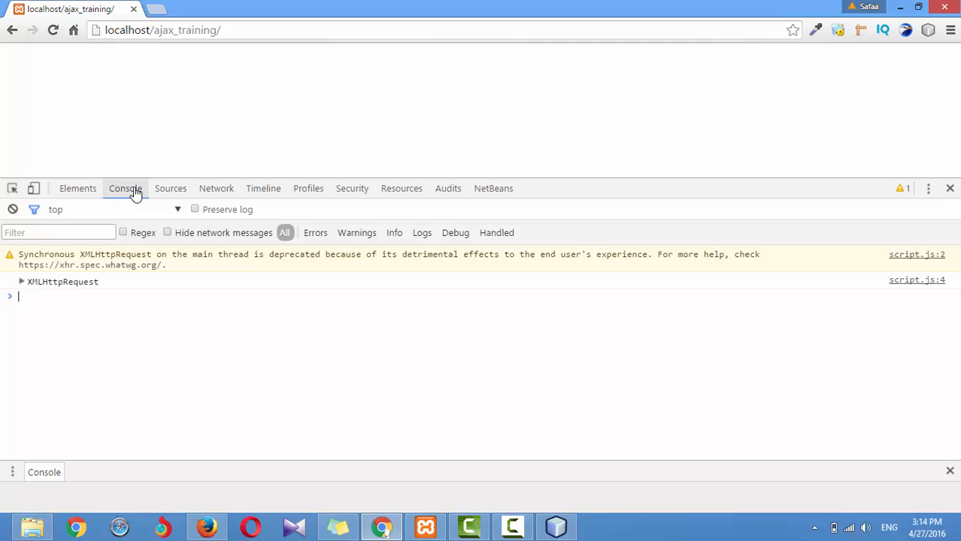
pyautogui.moveTo(136, 316)
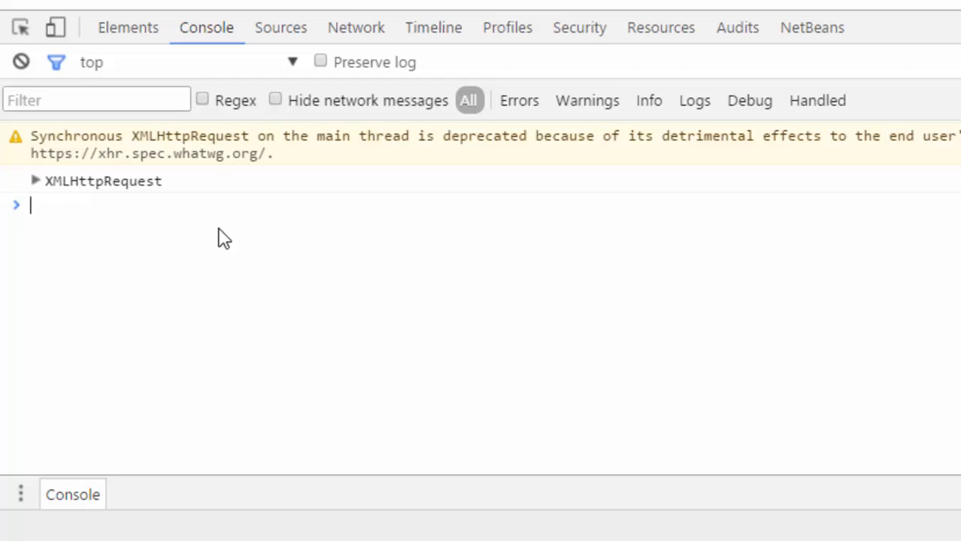
pyautogui.moveTo(63, 186)
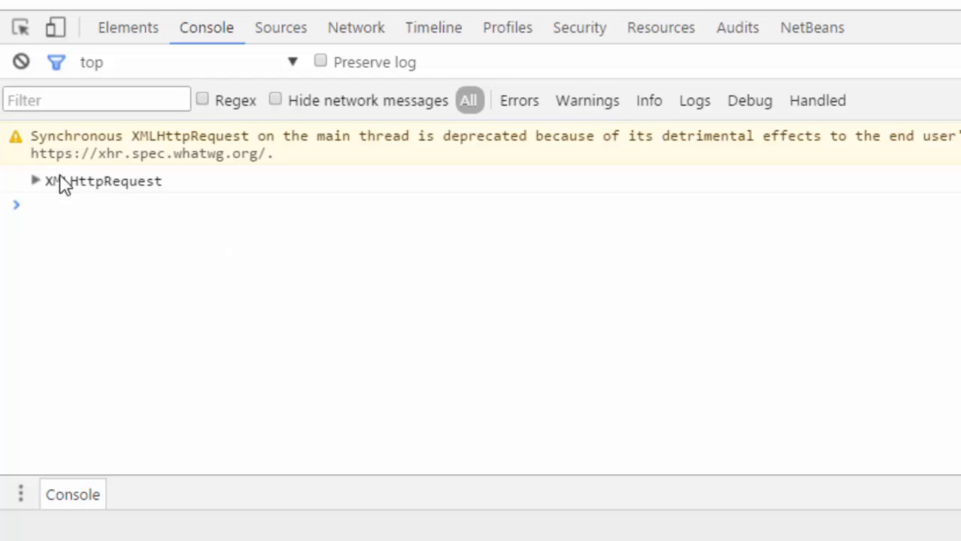
pyautogui.click(33, 180)
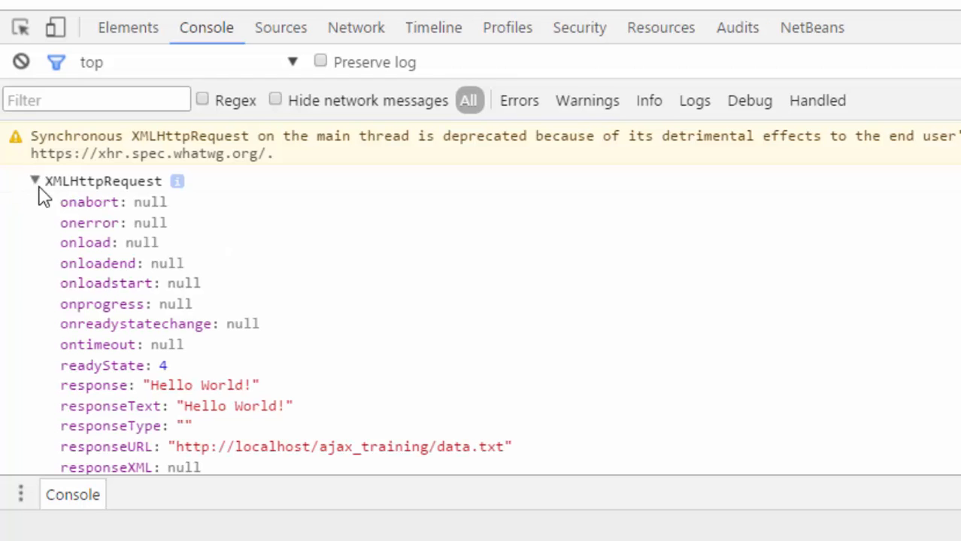
pyautogui.moveTo(734, 355)
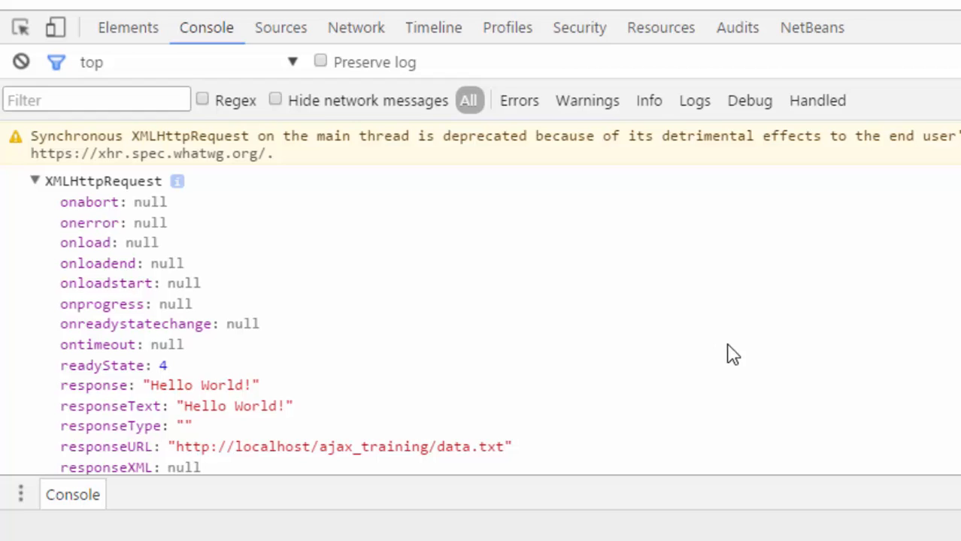
pyautogui.scroll(-3)
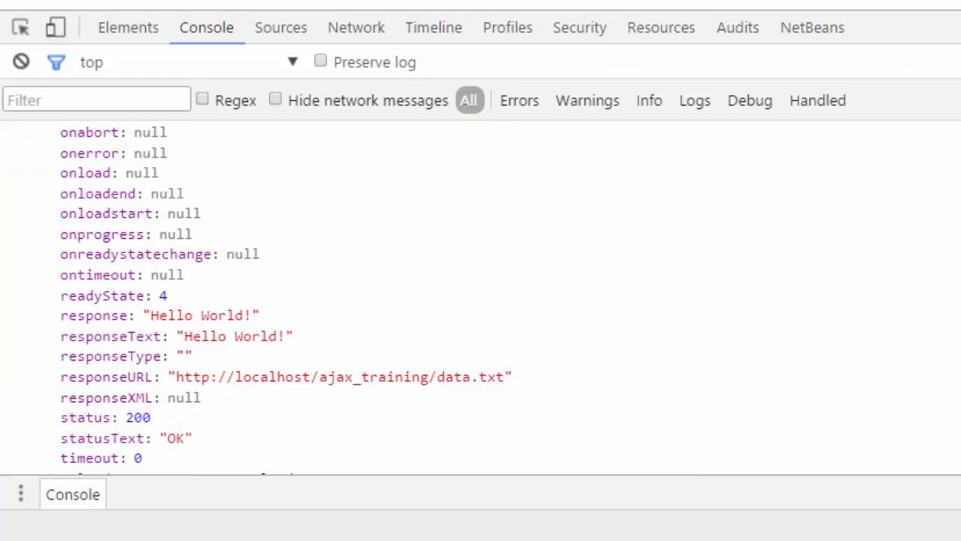
pyautogui.scroll(-3)
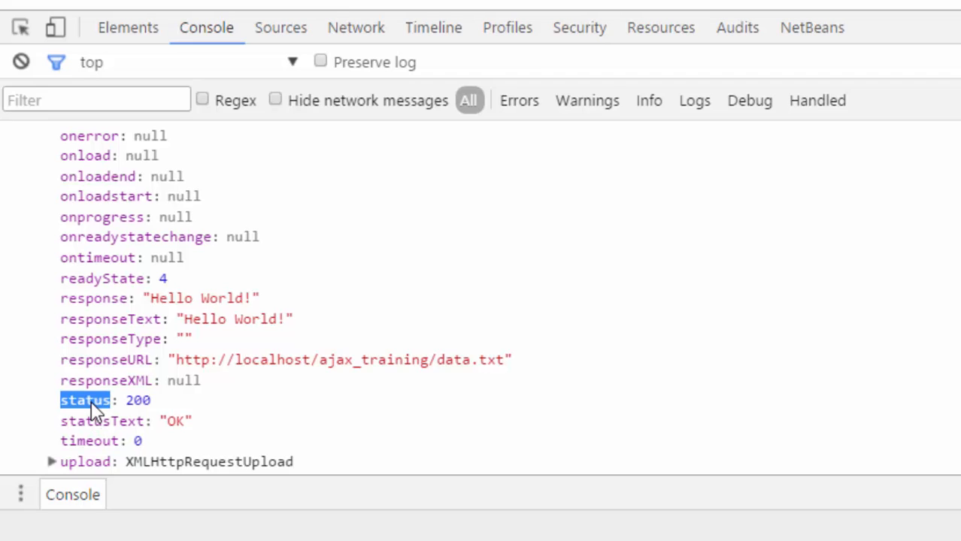
pyautogui.moveTo(208, 412)
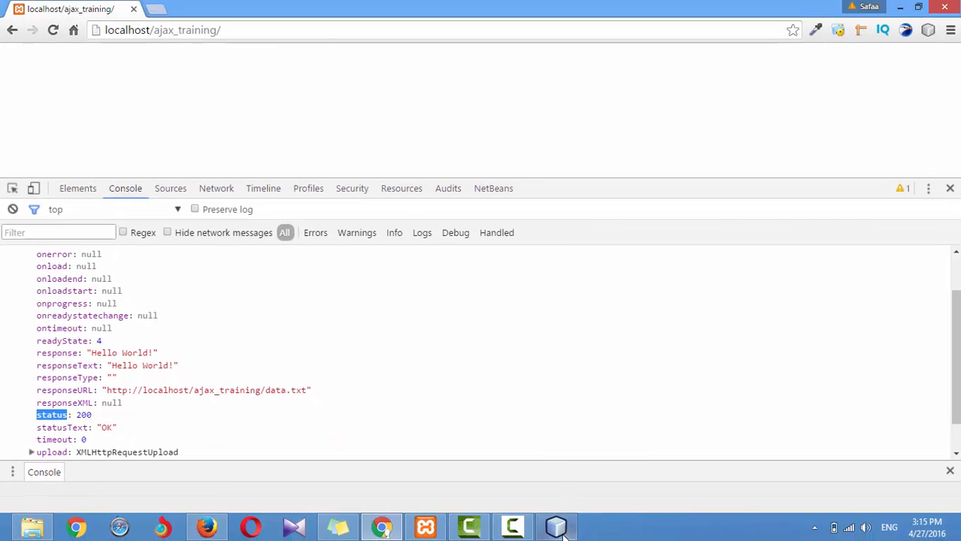
# Step: Wrap console.log(request) in if(request.status===200){ } and switch back to Chrome
pyautogui.click(556, 526)
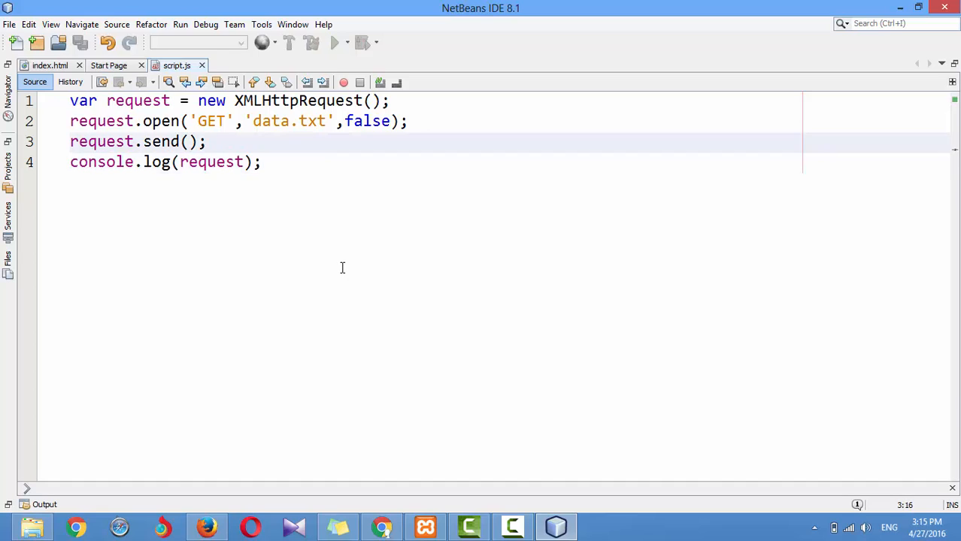
pyautogui.write('if(request.')
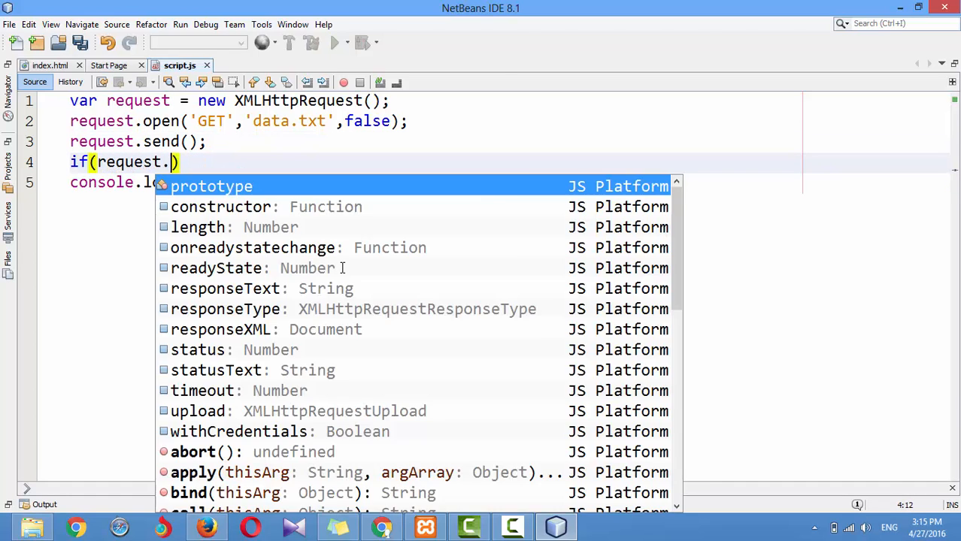
pyautogui.write('status===200')
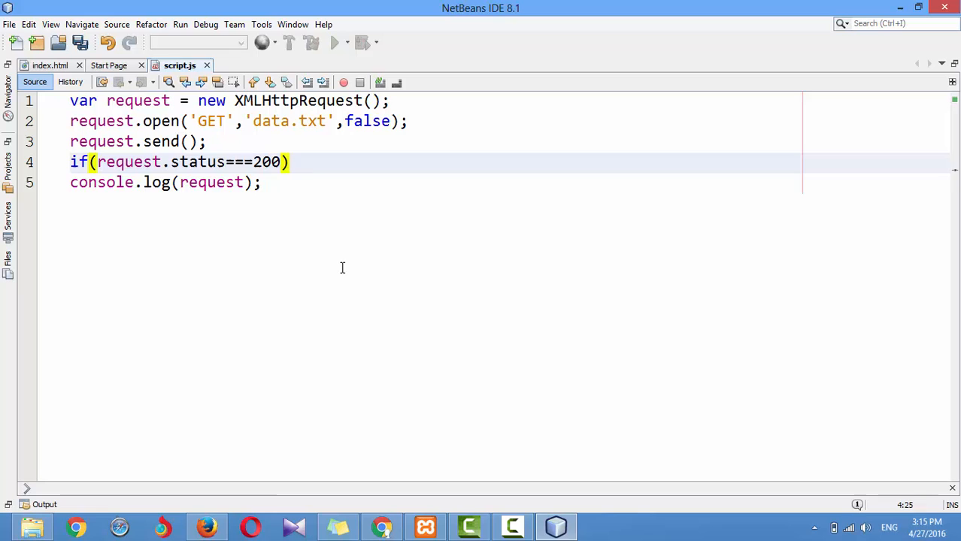
pyautogui.write('{')
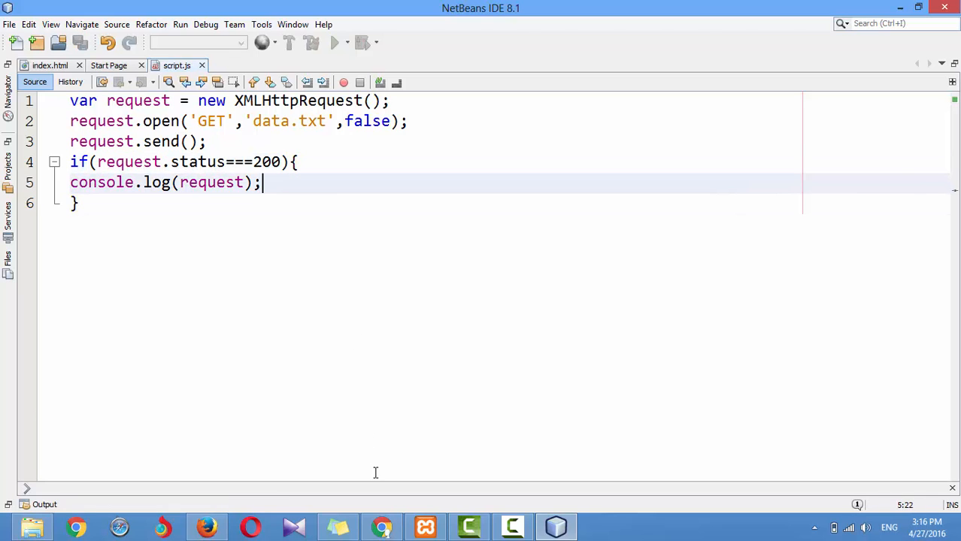
pyautogui.click(78, 527)
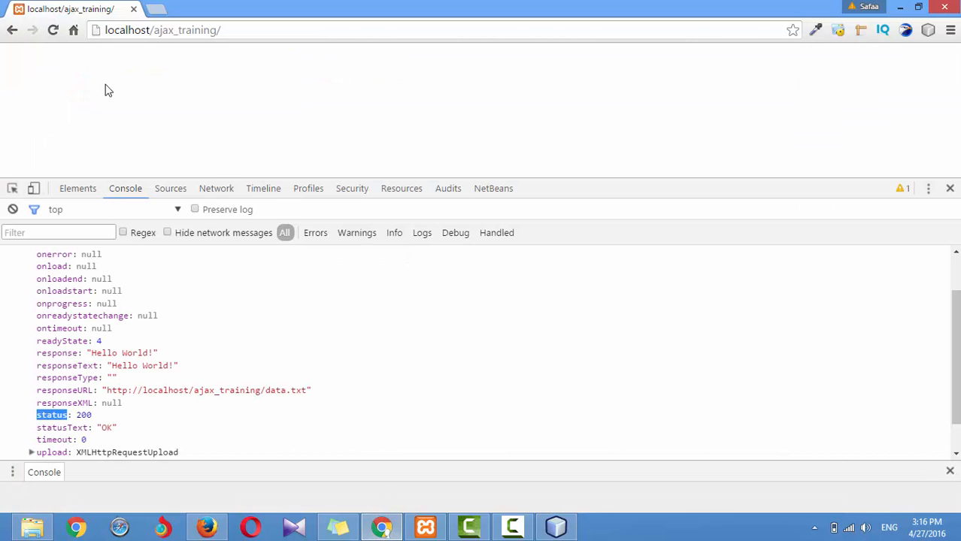
# Step: Reload the page, expand the logged request object, then begin a writeln(request.re line
pyautogui.click(53, 30)
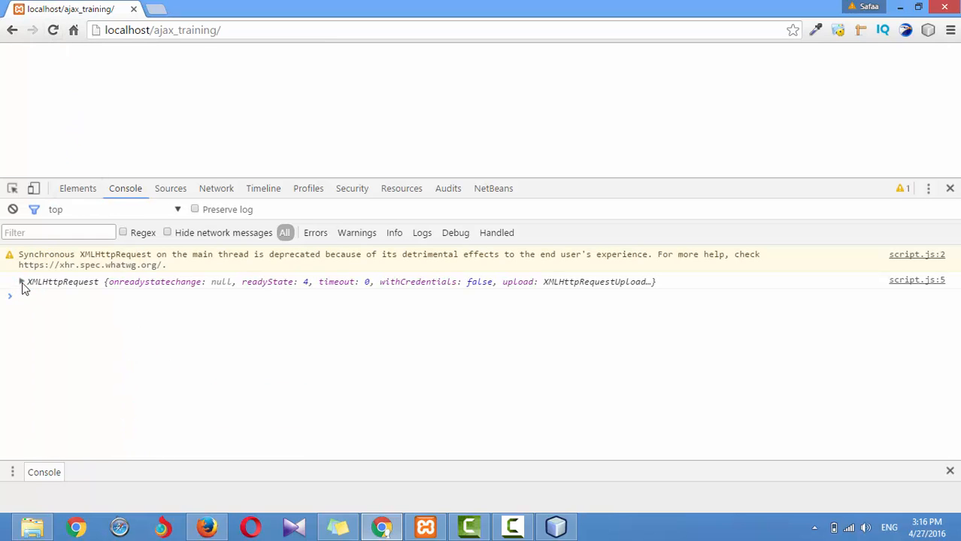
pyautogui.click(21, 281)
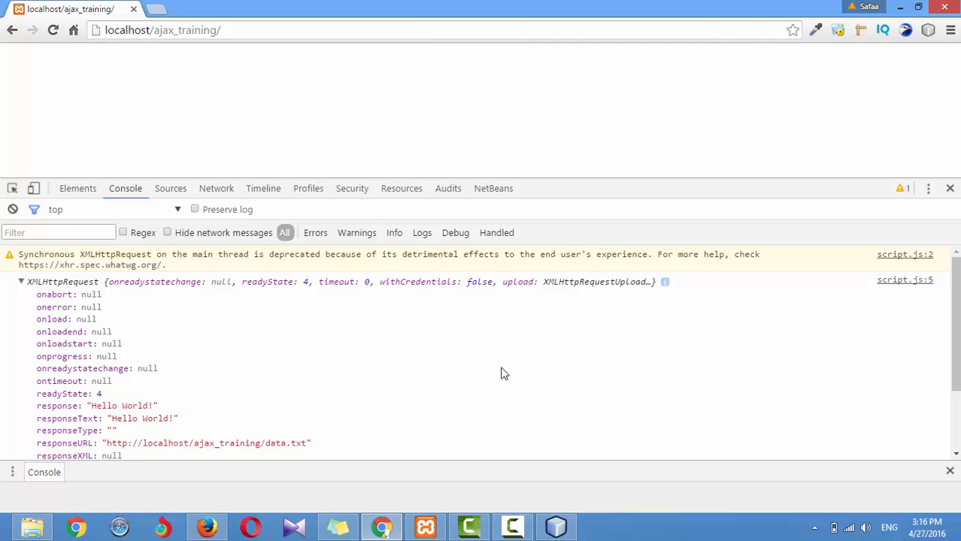
pyautogui.scroll(-3)
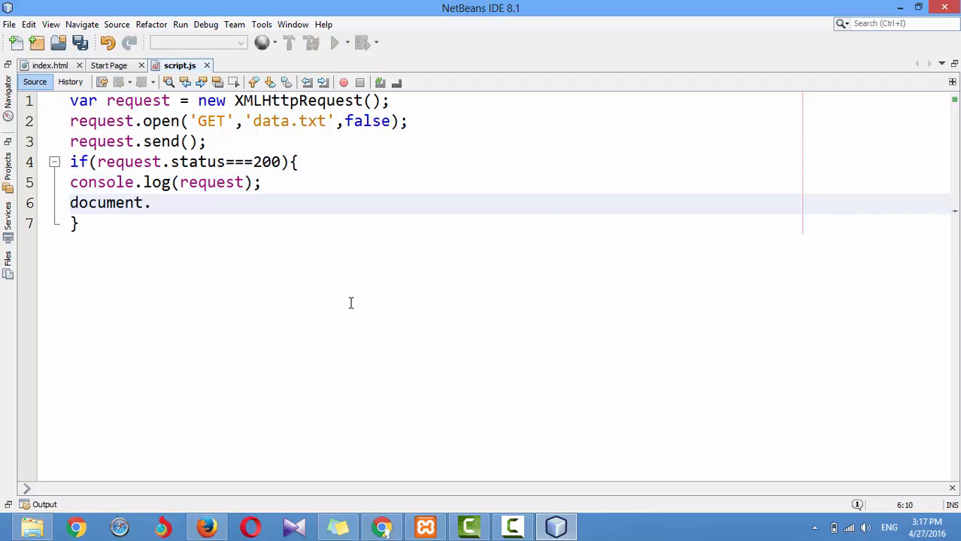
pyautogui.write('writeln(request.re')
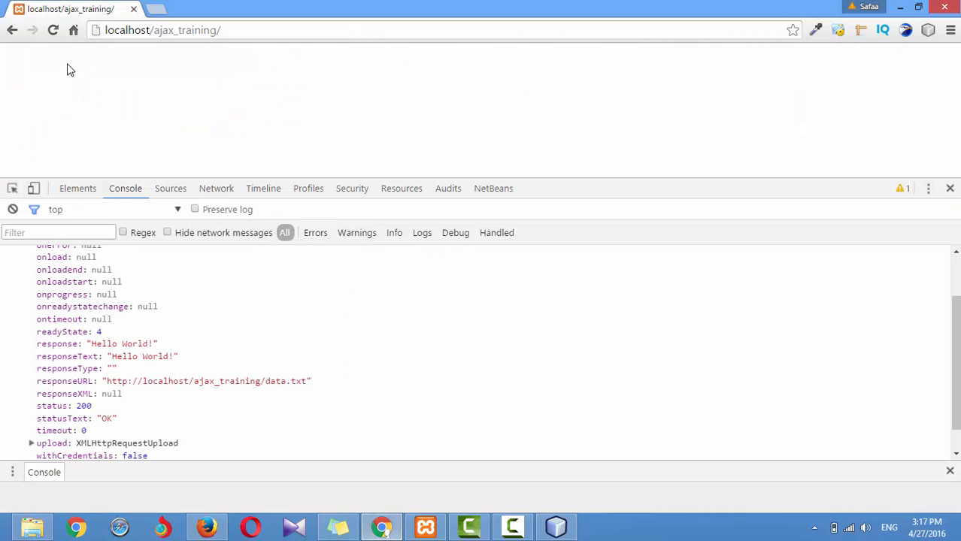
# Step: Reload the page to show Hello World! and expand the logged request object in the console
pyautogui.click(53, 30)
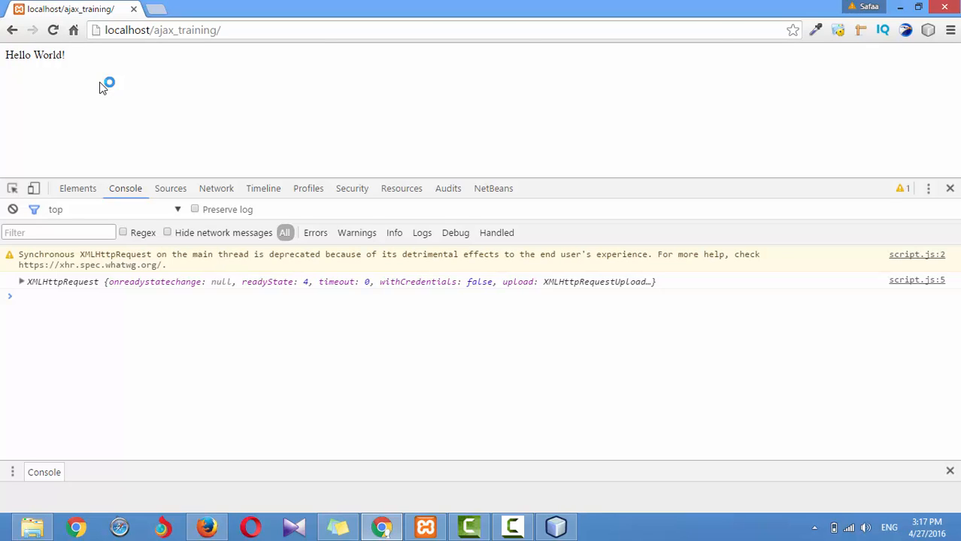
pyautogui.moveTo(63, 144)
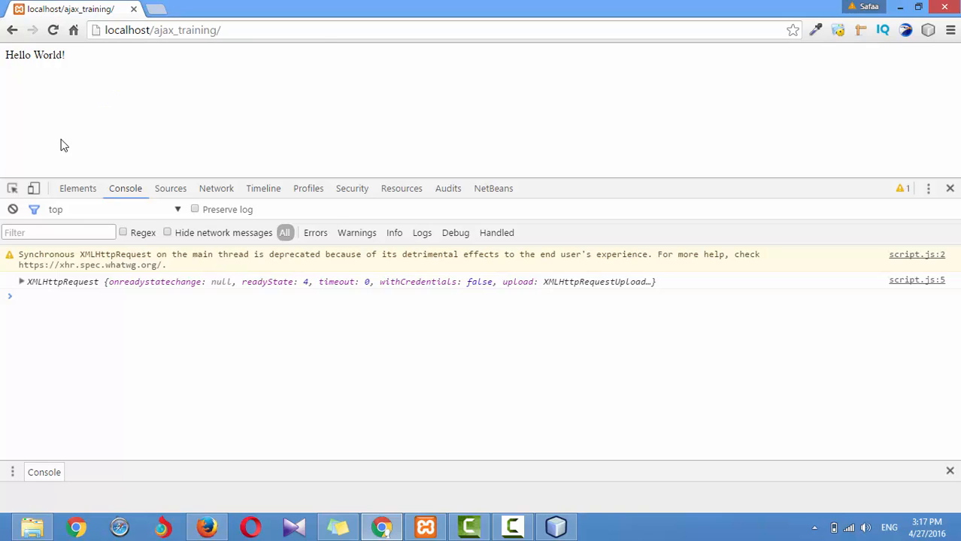
pyautogui.moveTo(74, 261)
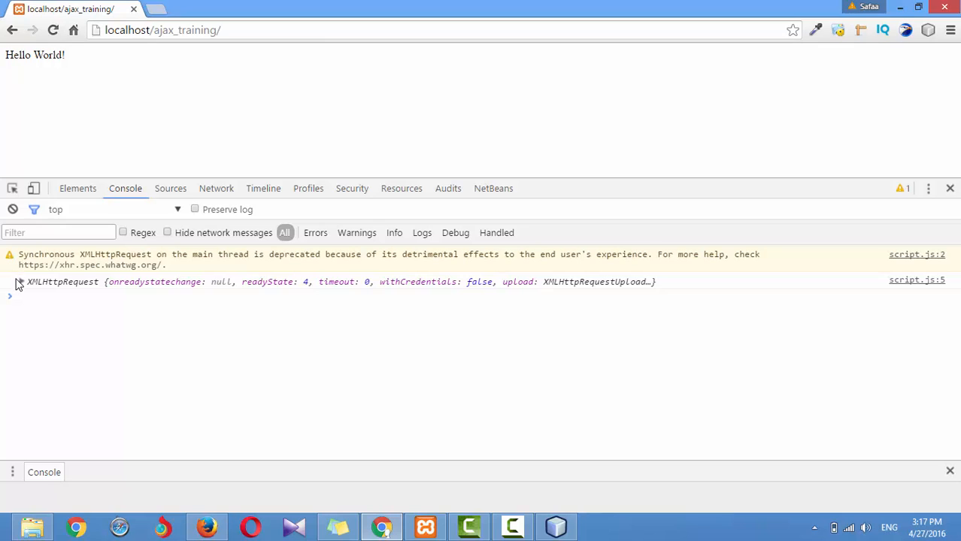
pyautogui.click(11, 281)
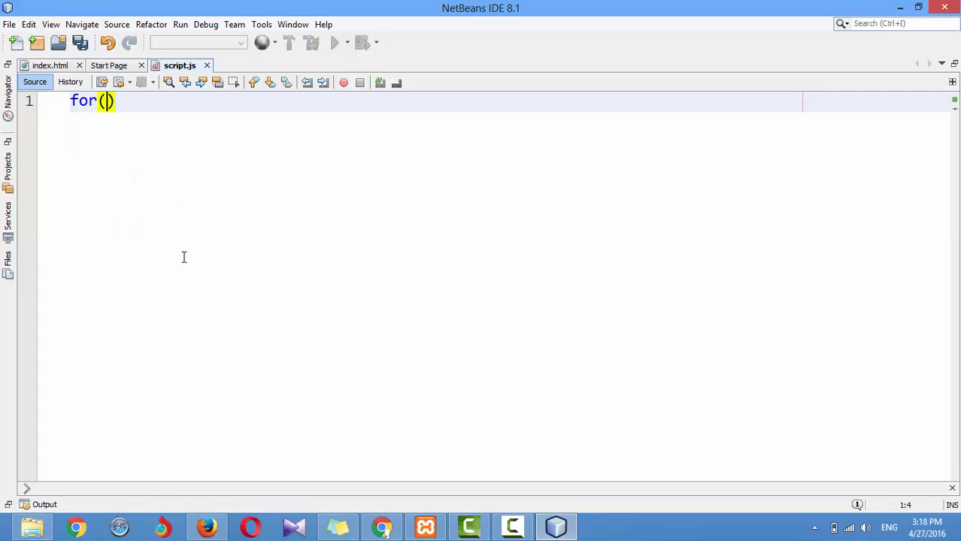
# Step: Wrap the request code in for(var i=0; i<200; i++){ ... } and switch to Chrome
pyautogui.write('var i=0; i')
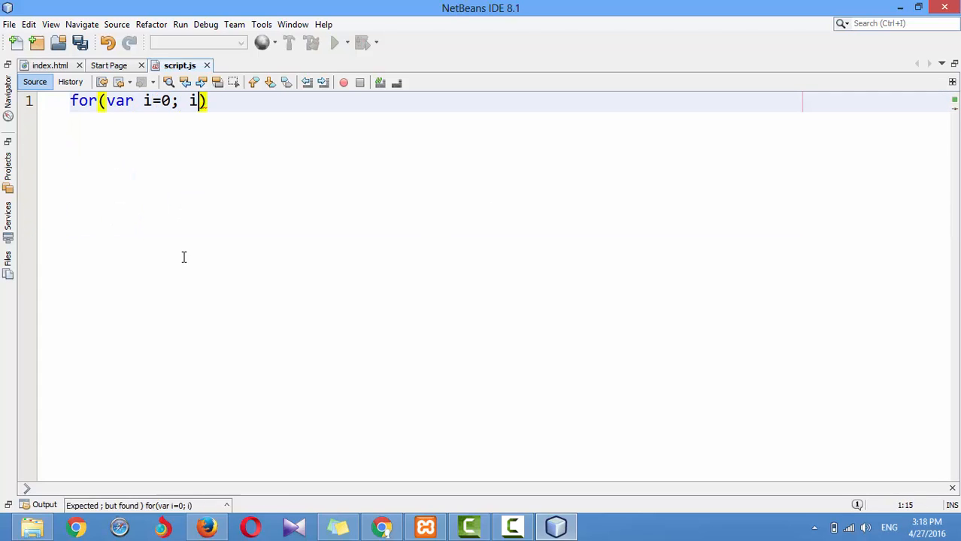
pyautogui.write('<200; i++){')
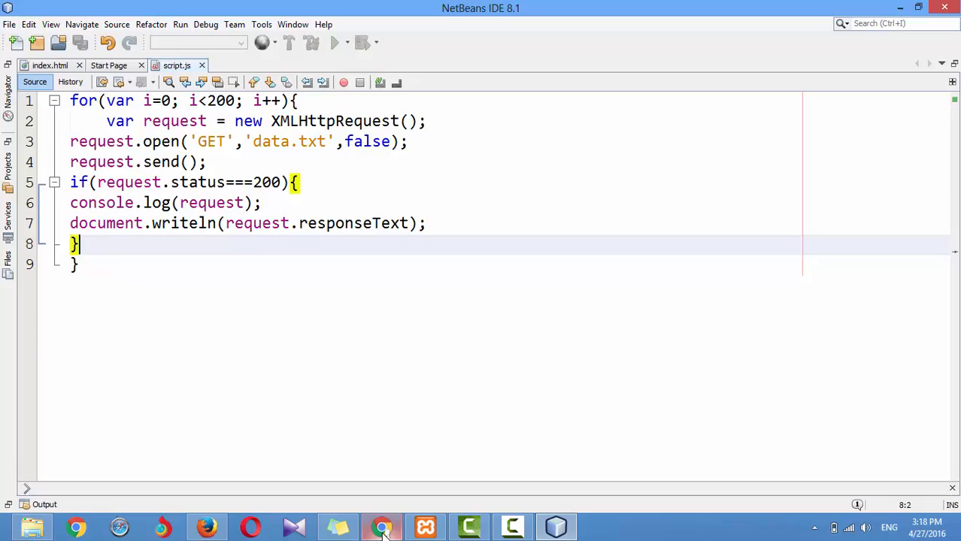
pyautogui.click(382, 527)
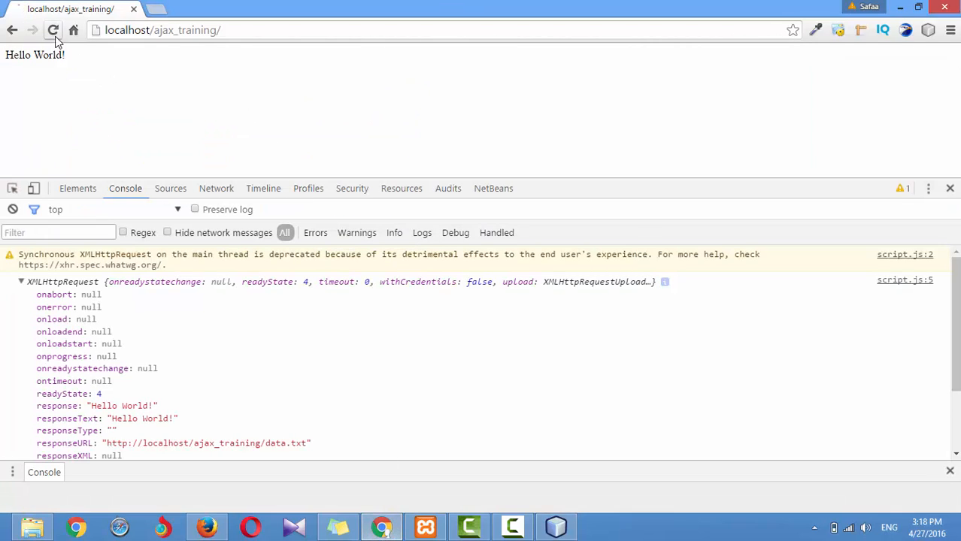
# Step: Reload the page so the looped requests fill it with repeated Hello World! text
pyautogui.click(54, 30)
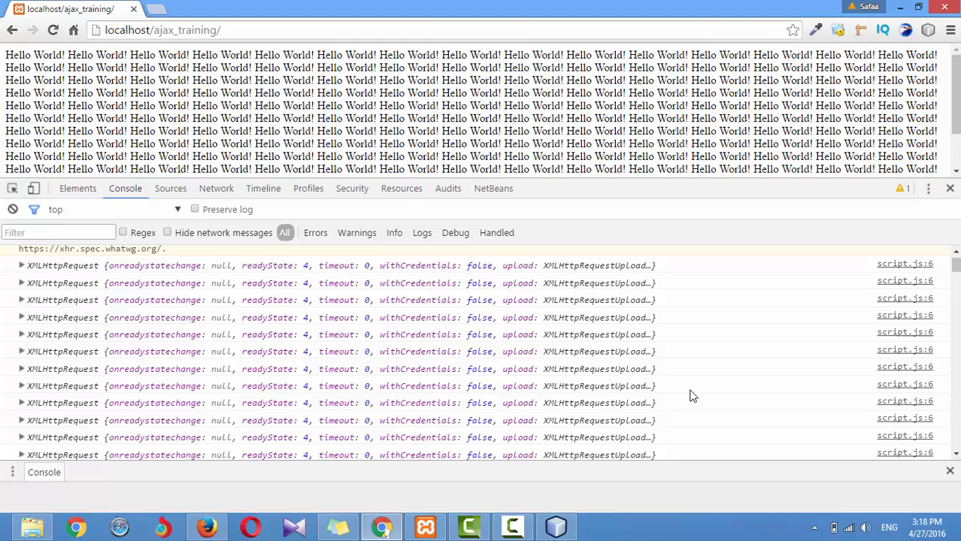
pyautogui.moveTo(495, 331)
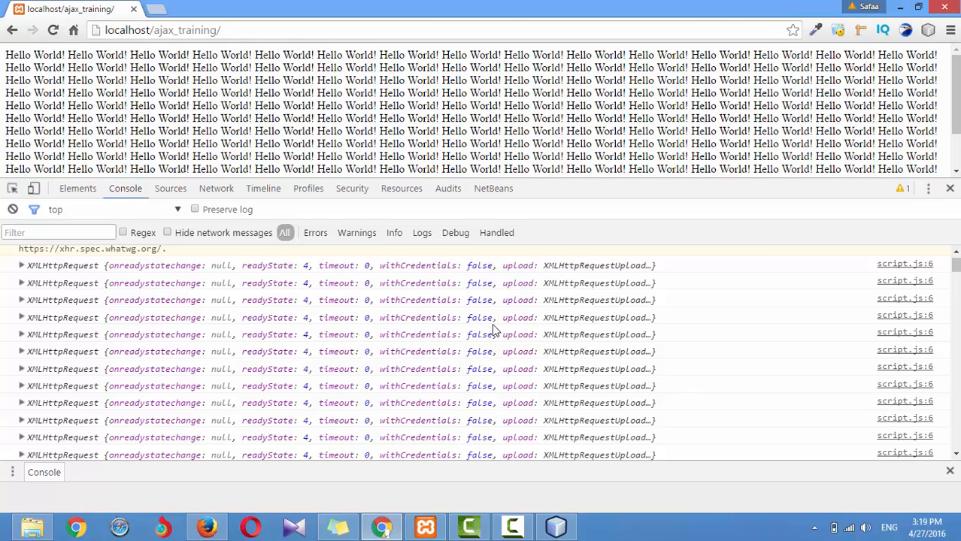
pyautogui.moveTo(216, 188)
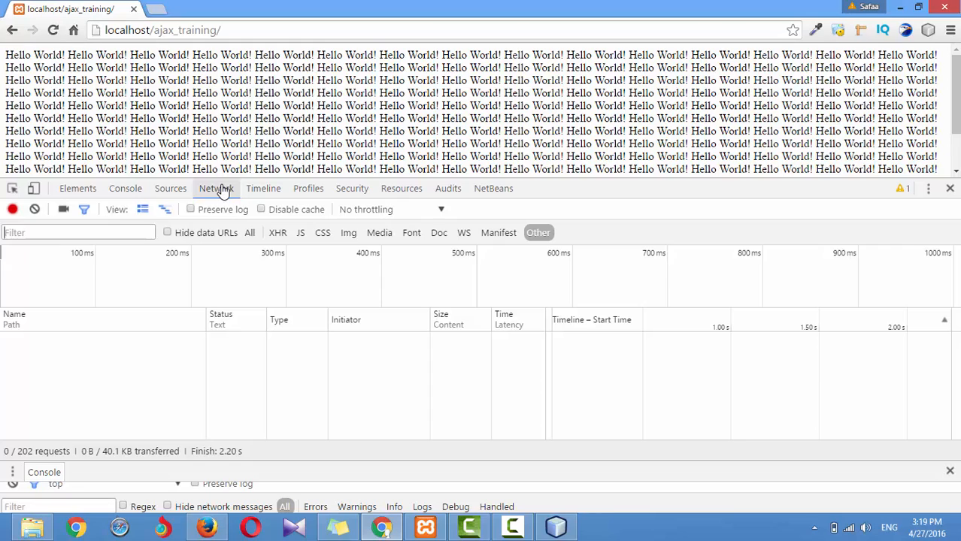
# Step: Filter the Network panel to XHR to see the 200 data.txt fetches, then return to NetBeans
pyautogui.click(278, 232)
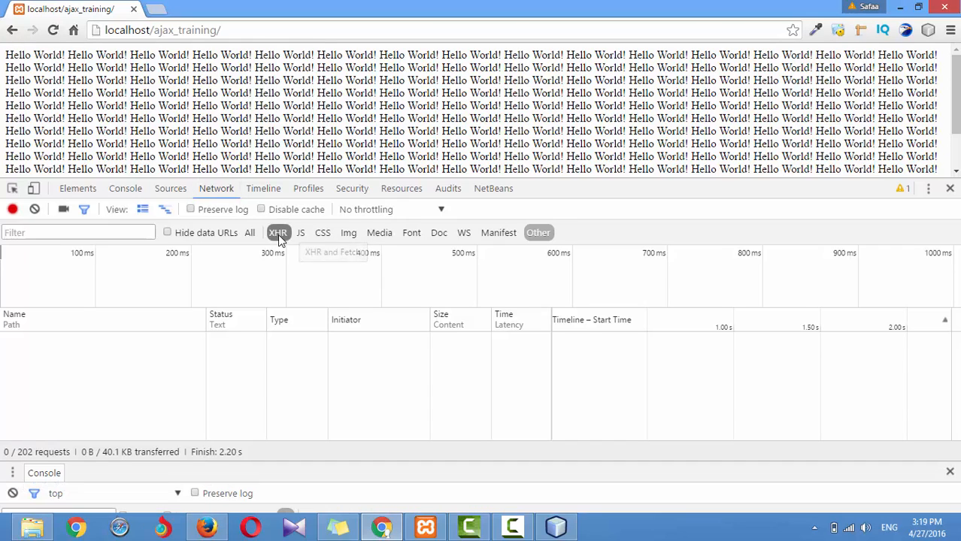
pyautogui.click(278, 232)
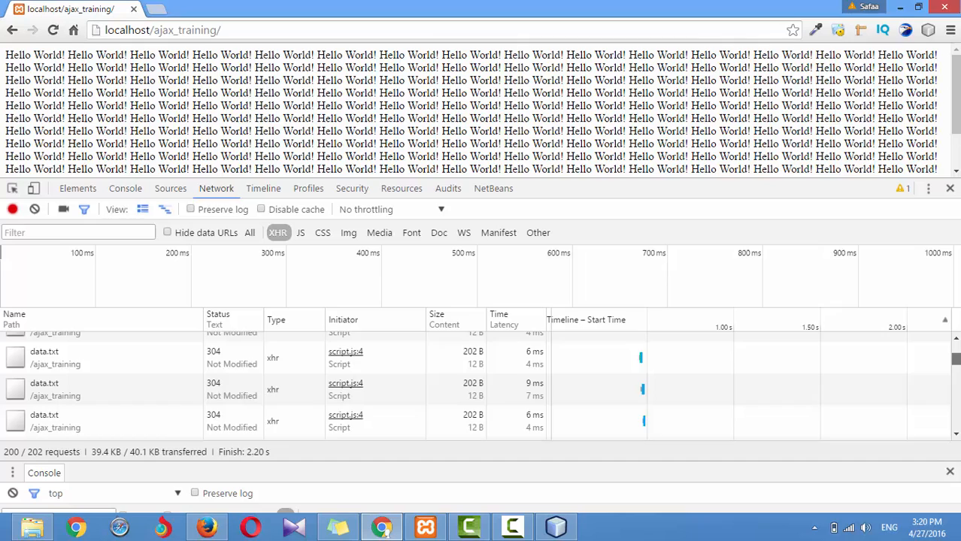
pyautogui.scroll(-3)
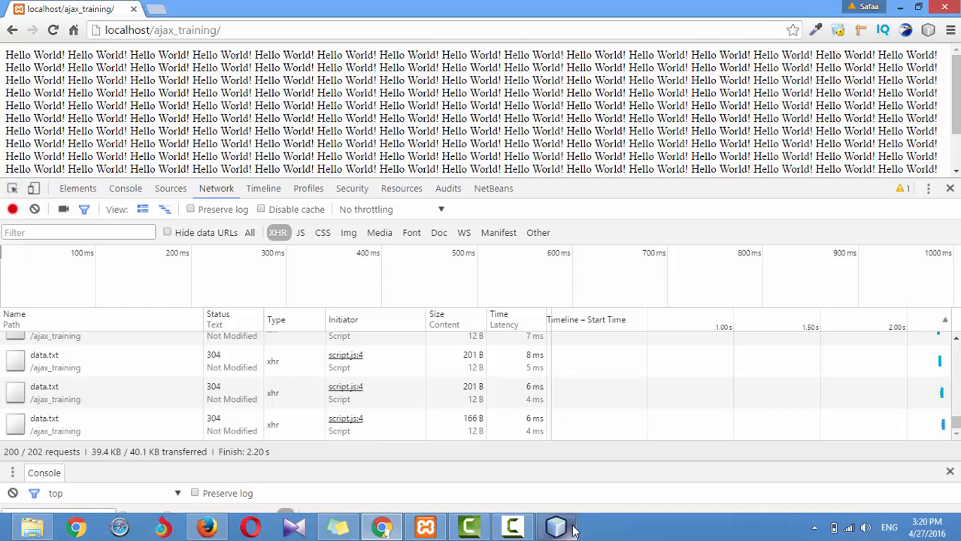
pyautogui.click(556, 527)
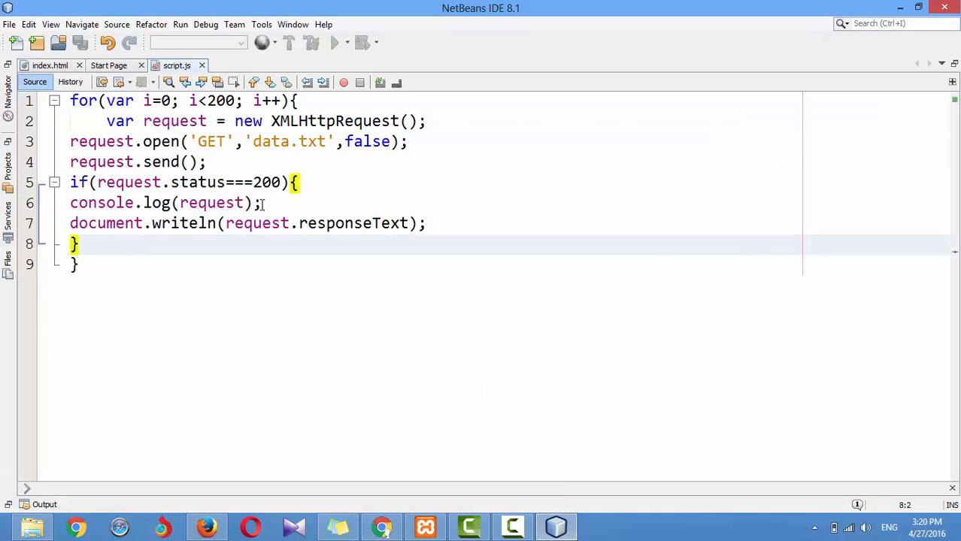